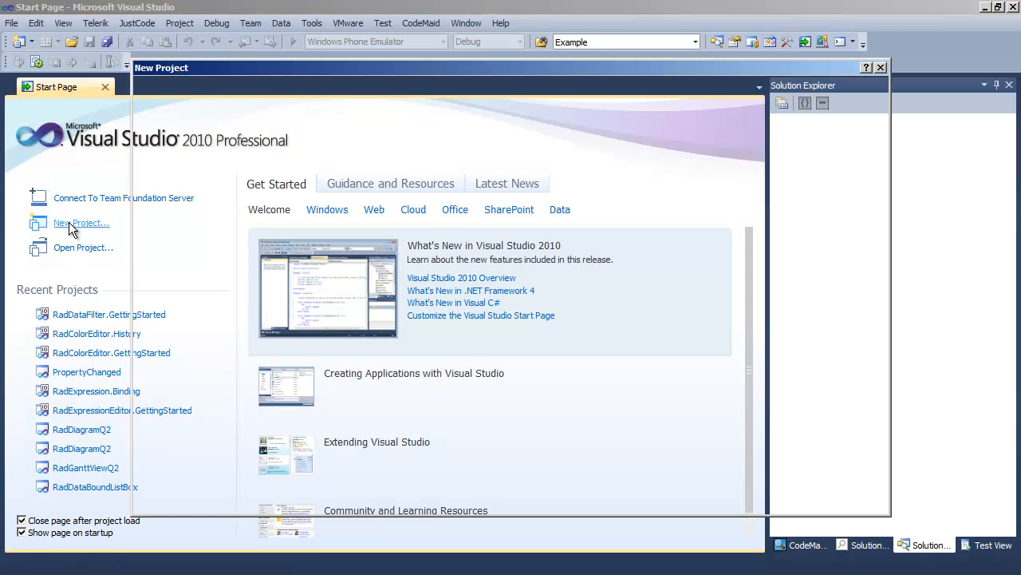
Create a Telerik C# RadControls Silverlight project named RadTreeListView.GettingStarted
{"action": "left_click", "coordinate": [81, 224]}
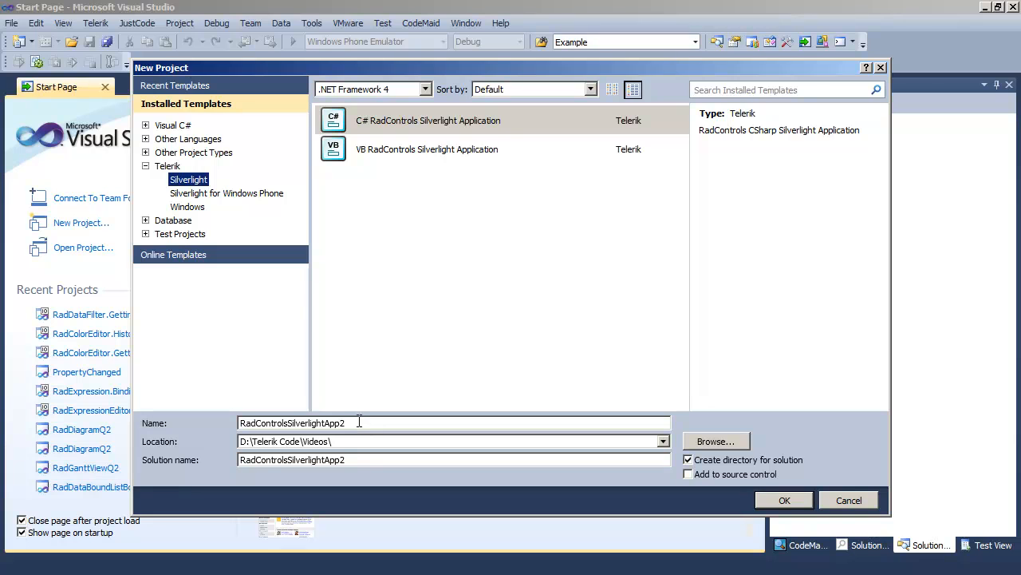
{"action": "type", "text": "RadTreeListView.Getting"}
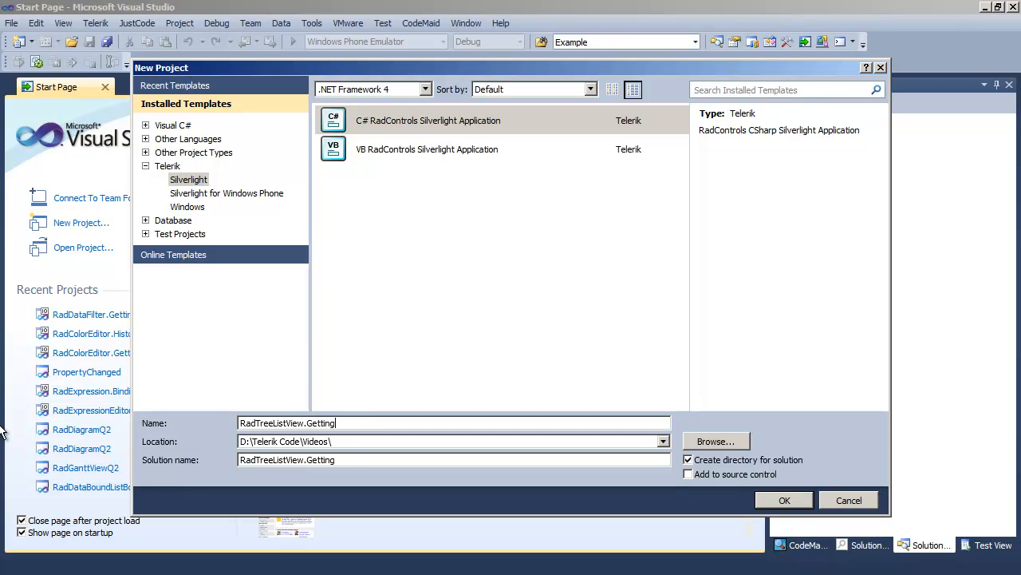
{"action": "left_click", "coordinate": [784, 500]}
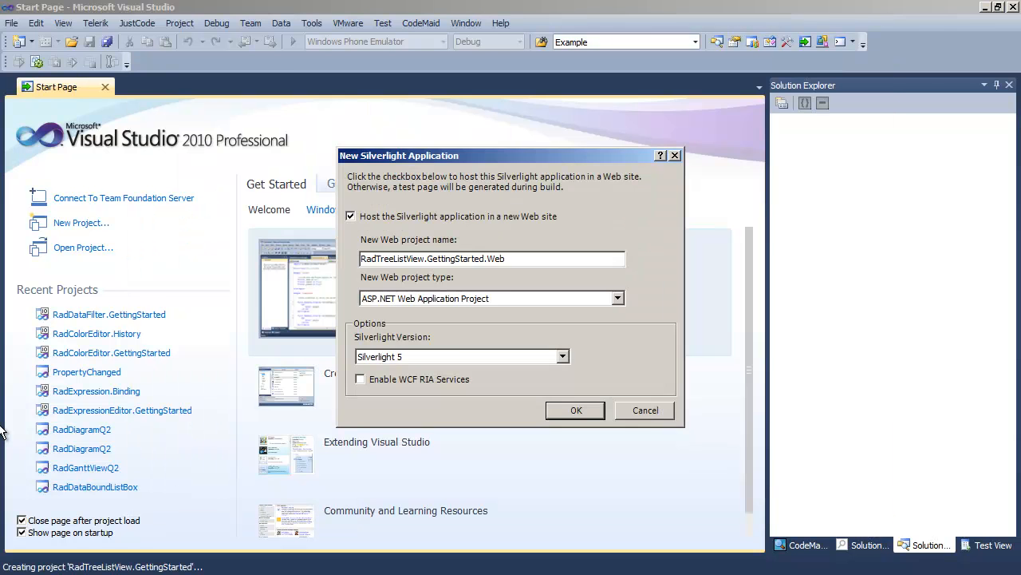
Host in a new web site and reference Telerik.Windows.Controls.Data and GridView assemblies, then finish the wizard
{"action": "left_click", "coordinate": [575, 409]}
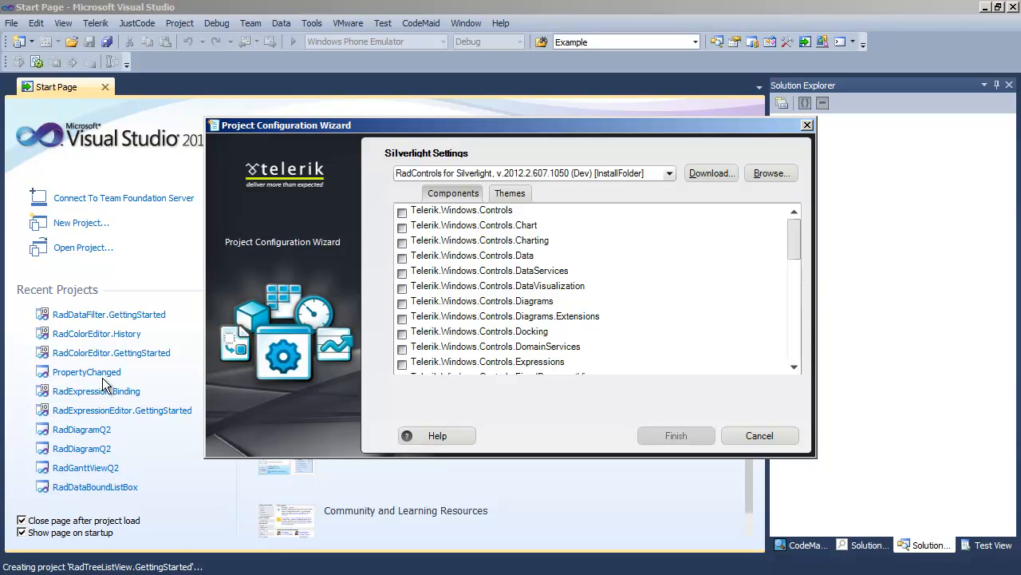
{"action": "mouse_move", "coordinate": [195, 388]}
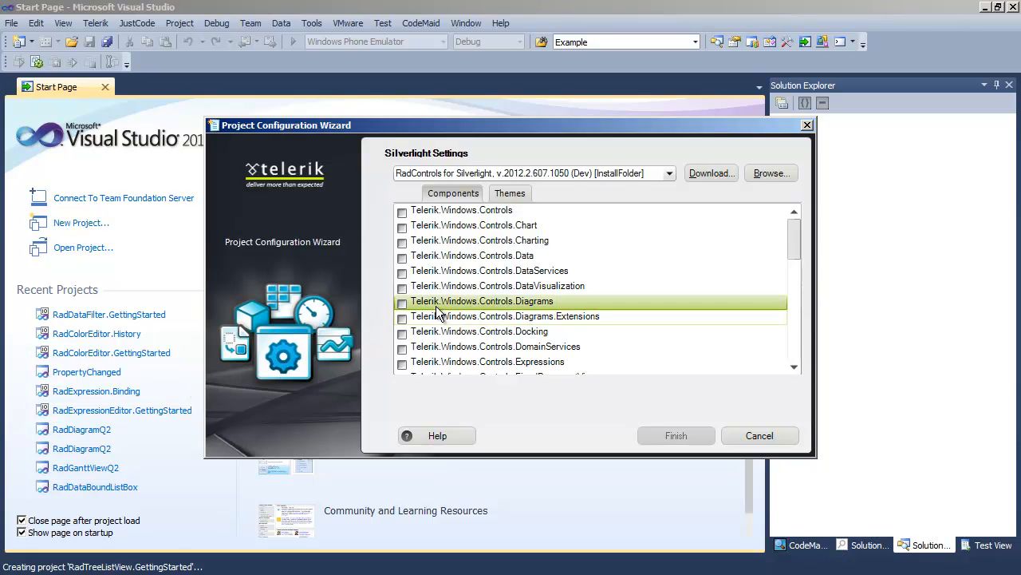
{"action": "left_click", "coordinate": [402, 256]}
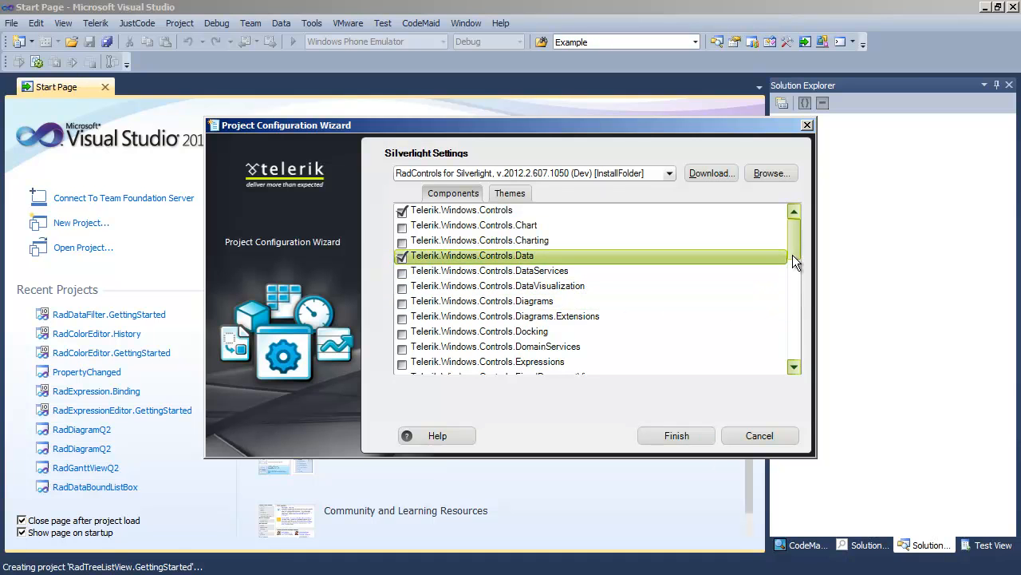
{"action": "scroll", "scroll_direction": "down", "scroll_amount": 3}
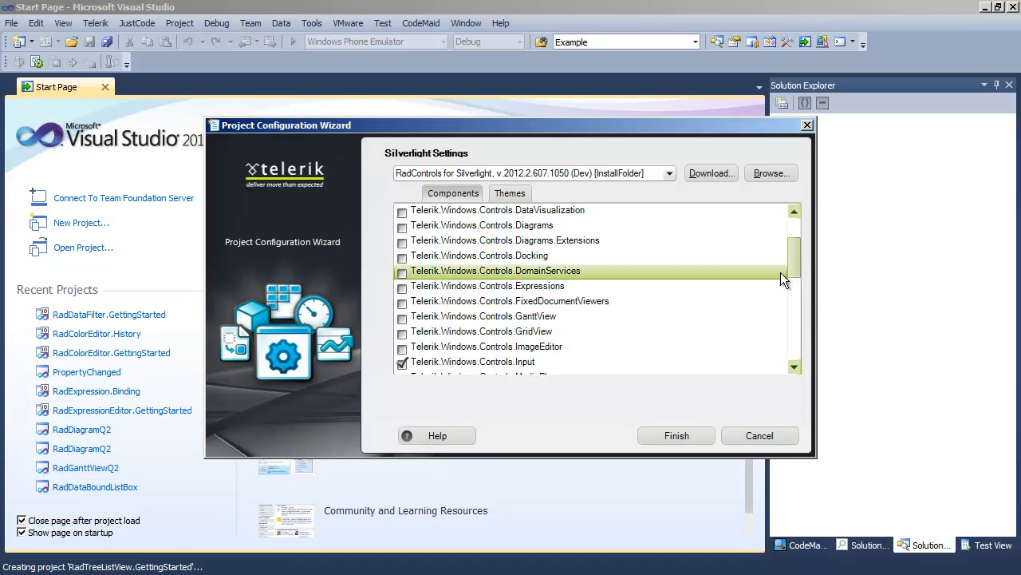
{"action": "left_click", "coordinate": [402, 330]}
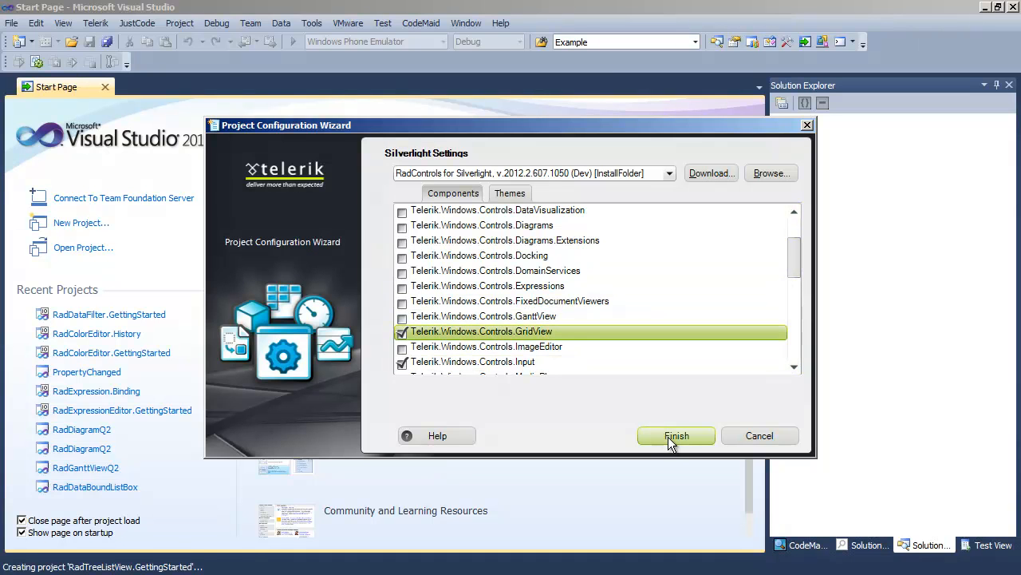
{"action": "left_click", "coordinate": [677, 434]}
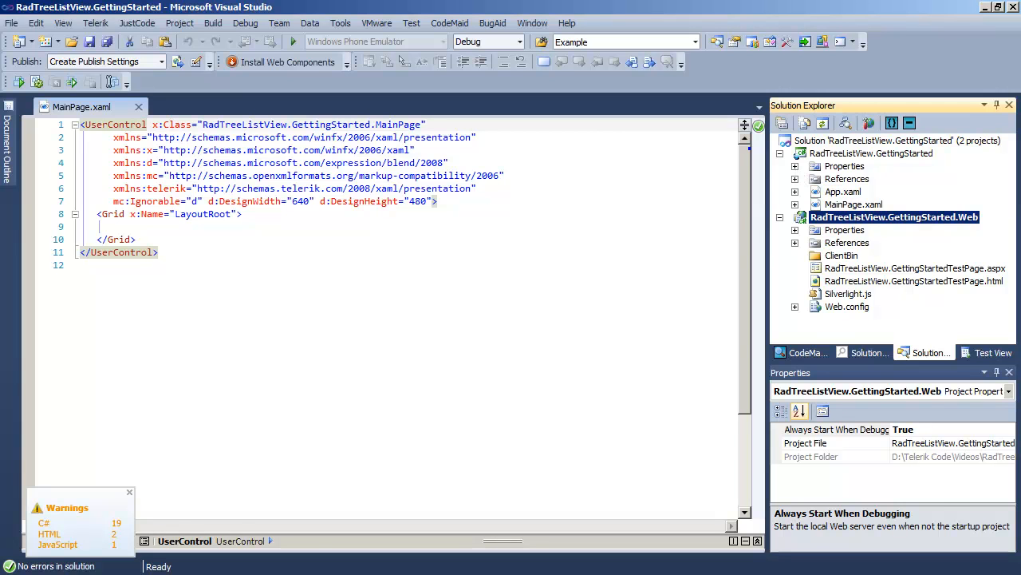
Add a telerik:RadTreeListView named xTreeListView inside the LayoutRoot grid of MainPage.xaml
{"action": "type", "text": "<telerik:RadTreeListView"}
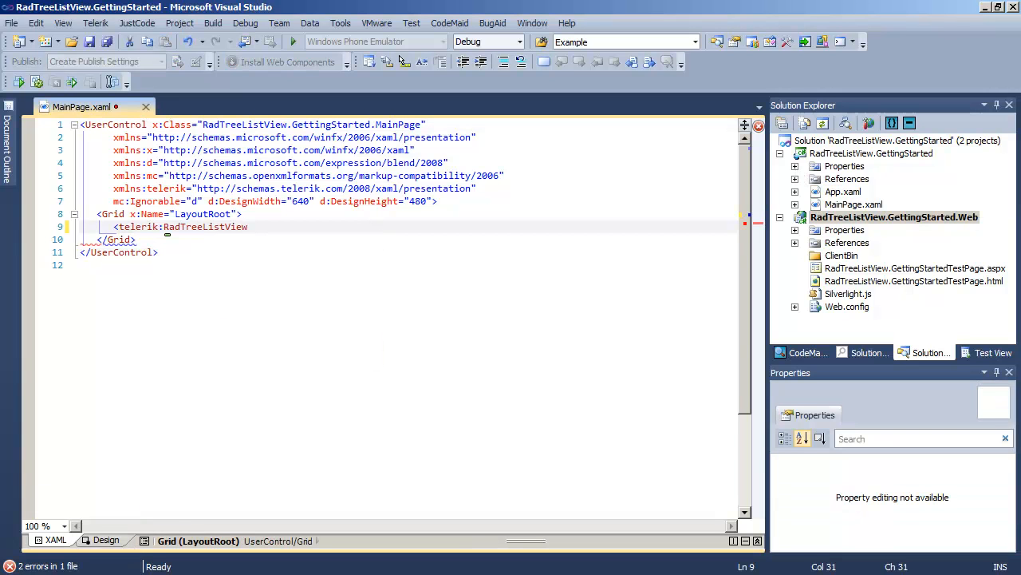
{"action": "type", "text": "Name=\"x"}
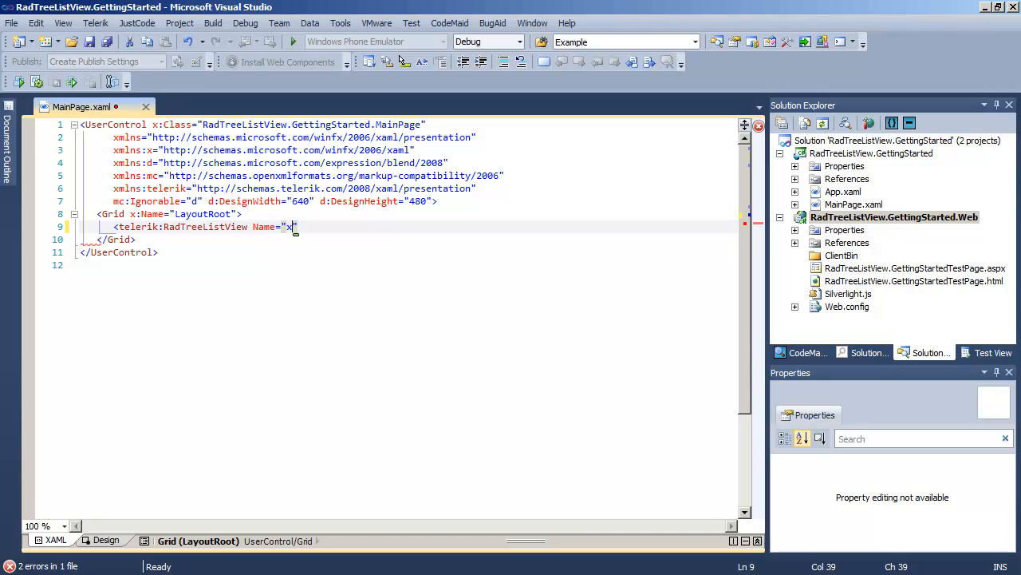
{"action": "type", "text": "TreeList"}
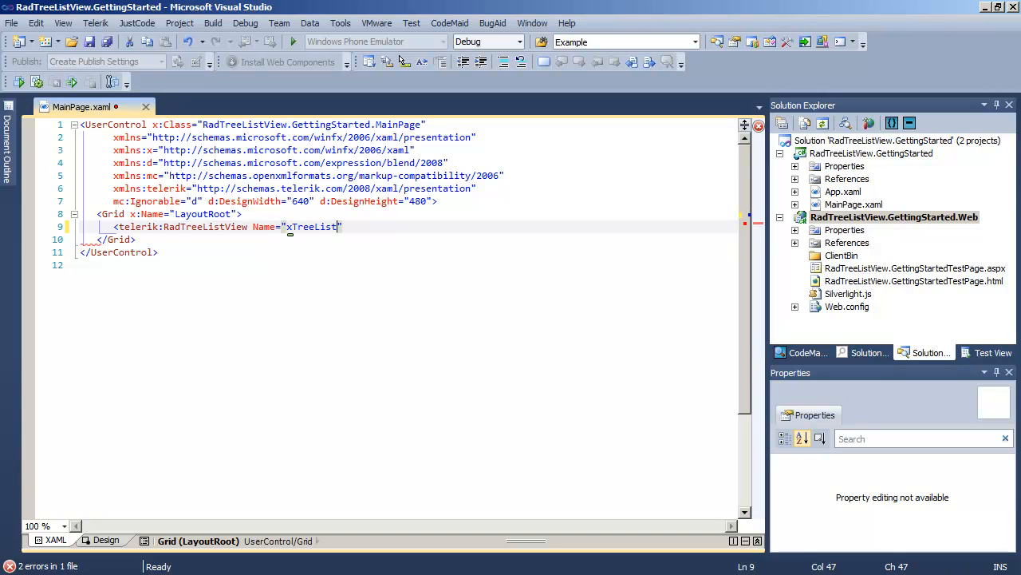
{"action": "type", "text": "View\" />"}
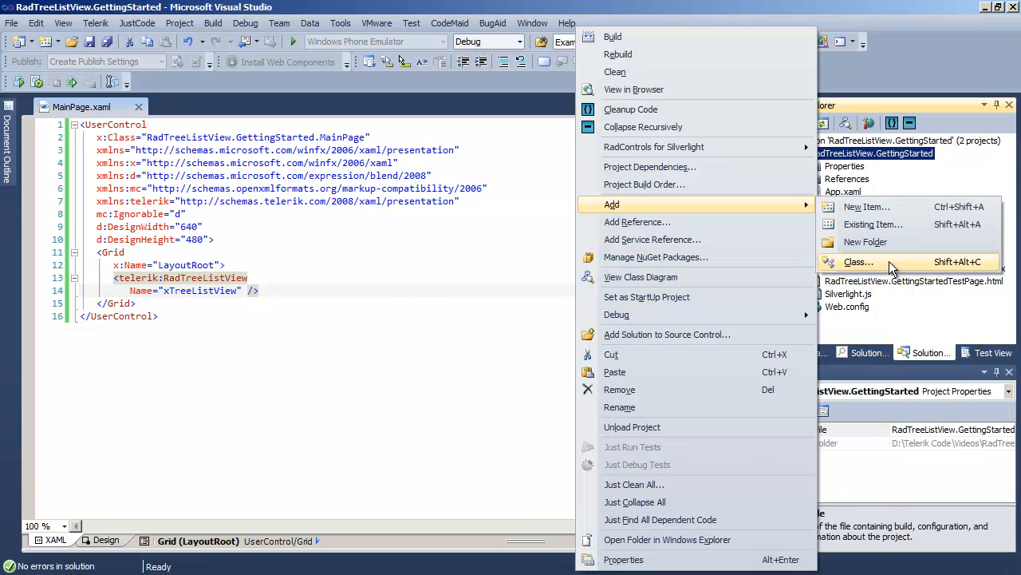
Add a new class file WarehouseItem.cs to the Silverlight project
{"action": "left_click", "coordinate": [858, 262]}
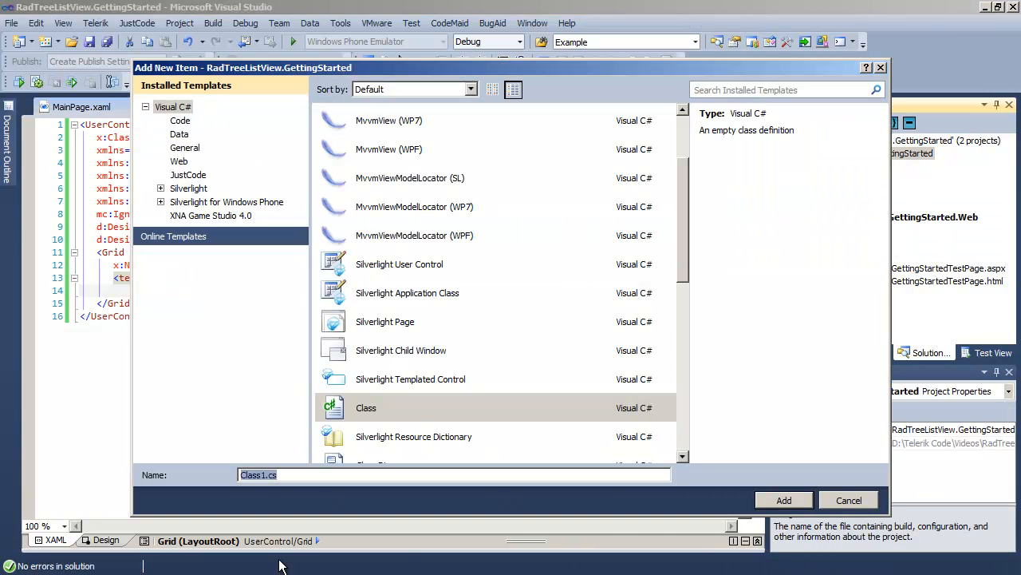
{"action": "type", "text": "WarehouseI"}
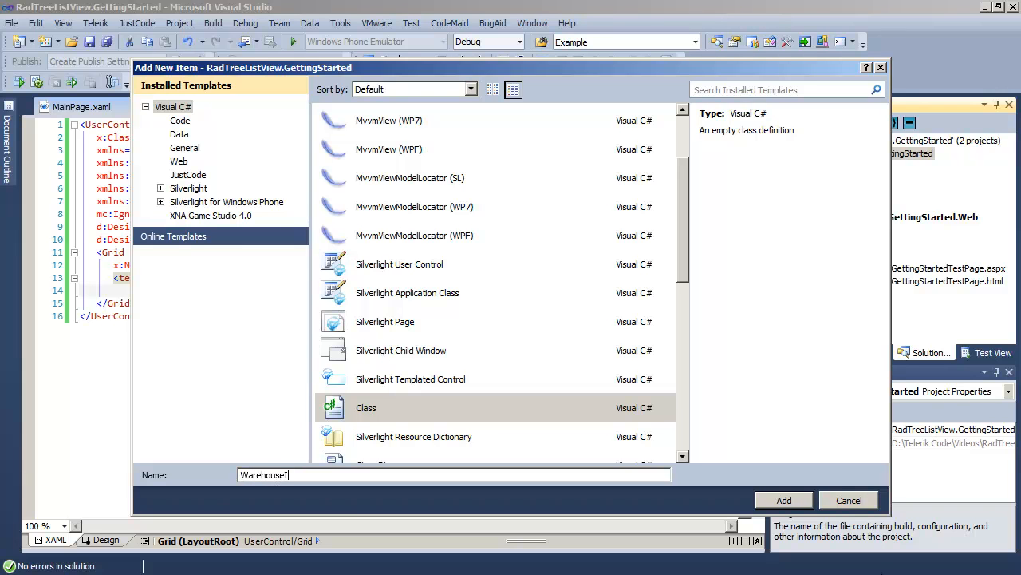
{"action": "left_click", "coordinate": [784, 499]}
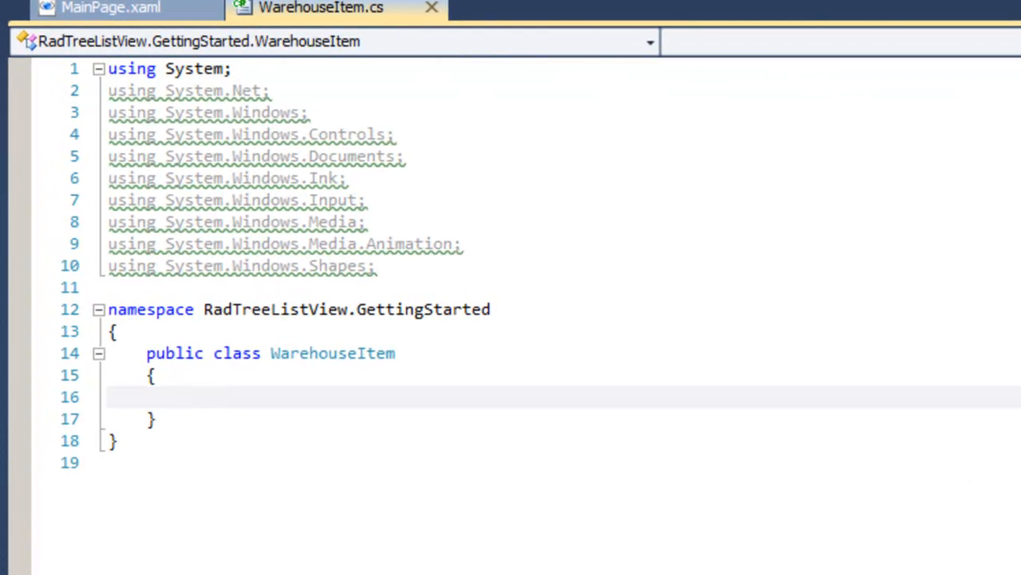
Give WarehouseItem a public string Name auto-property with get and set
{"action": "type", "text": "public stri"}
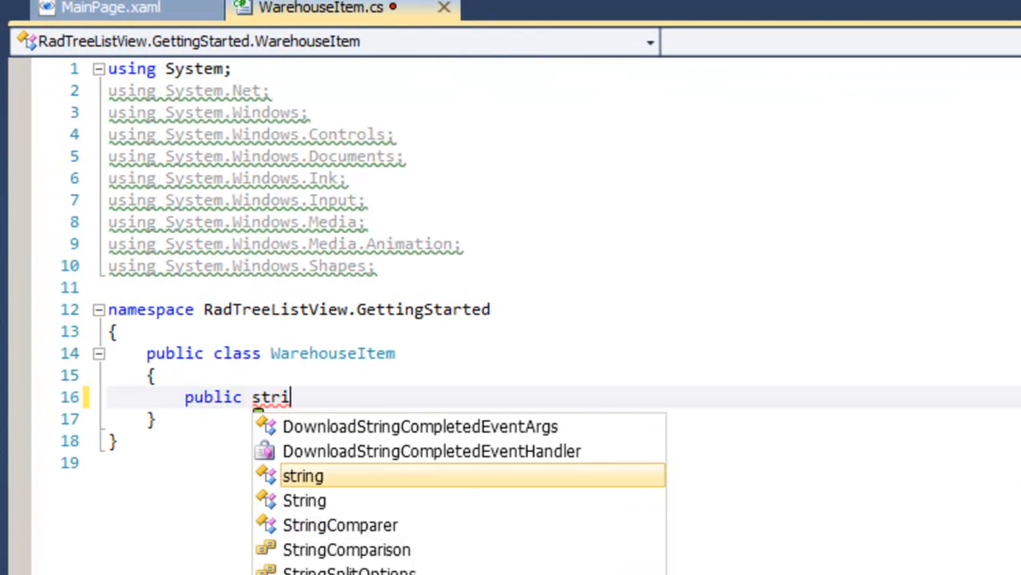
{"action": "type", "text": "ng Name { get; set;"}
{"action": "type", "text": "public int Count"}
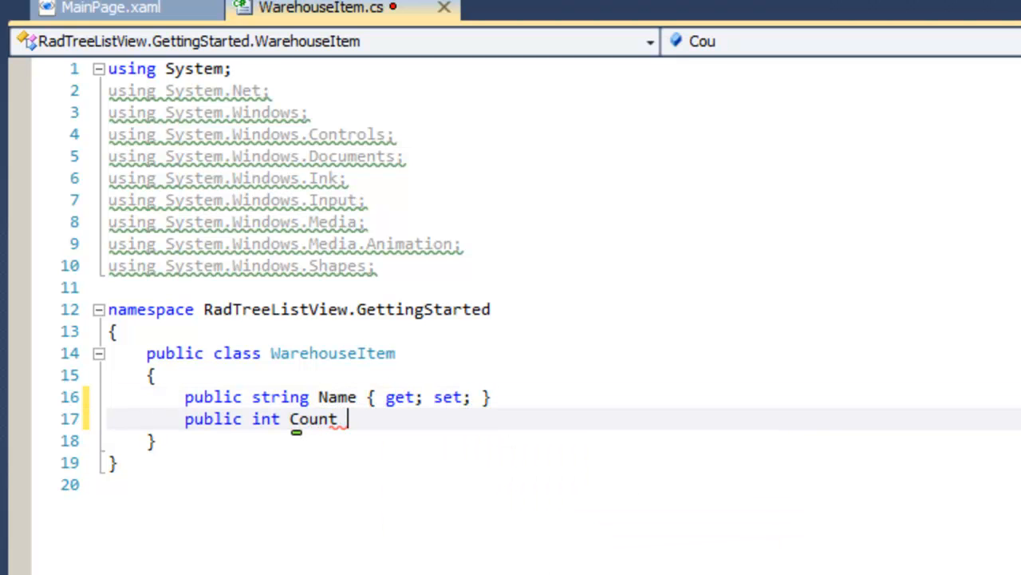
{"action": "type", "text": "{ get; set; }"}
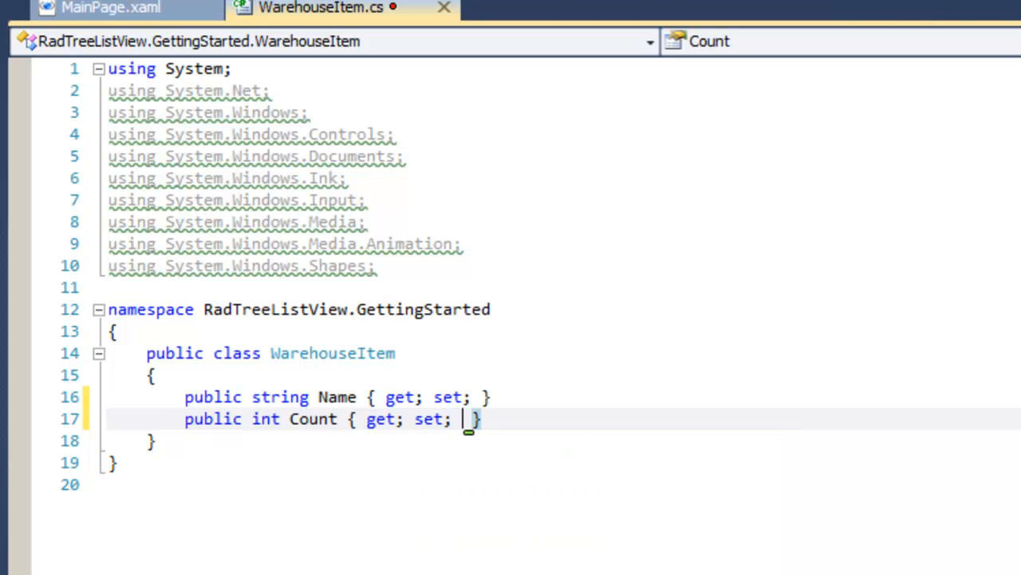
Add an ObservableCollection<WarehouseItem> Items property, importing System.Collections.ObjectModel, and begin the constructor
{"action": "type", "text": "public ObservableCollection<Wa>"}
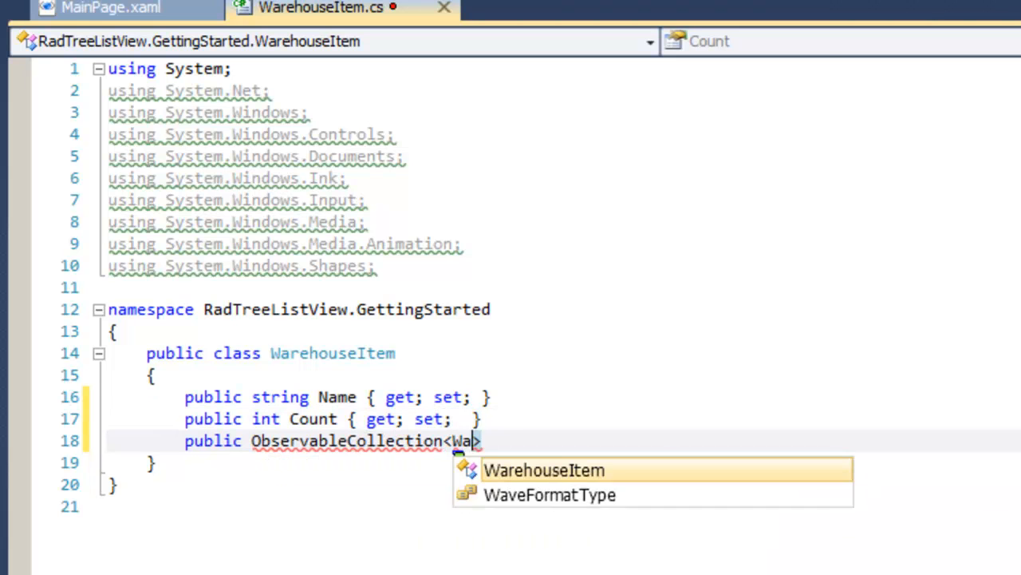
{"action": "type", "text": "rehouseItem"}
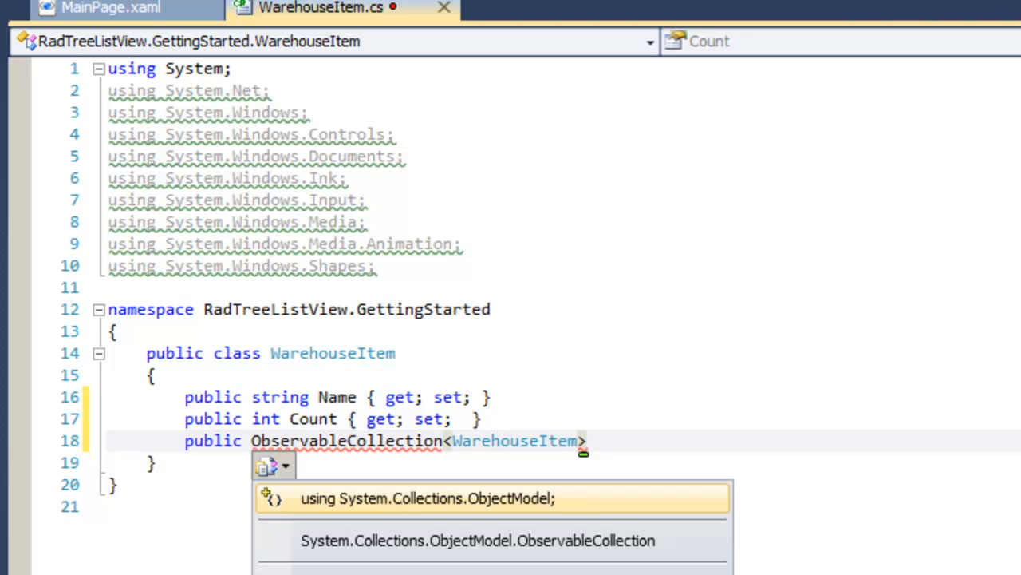
{"action": "left_click", "coordinate": [427, 498]}
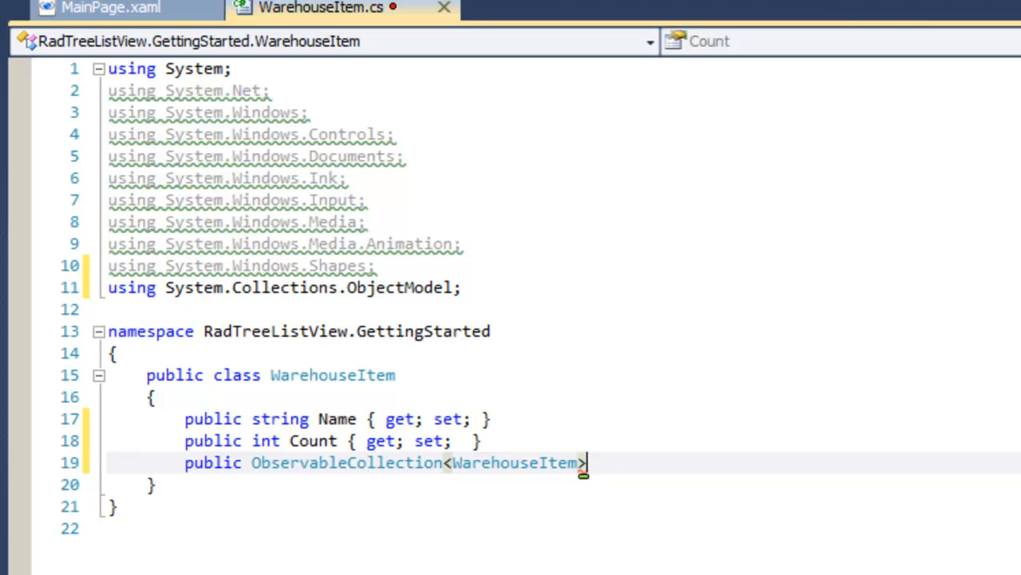
{"action": "type", "text": "Items { get; set"}
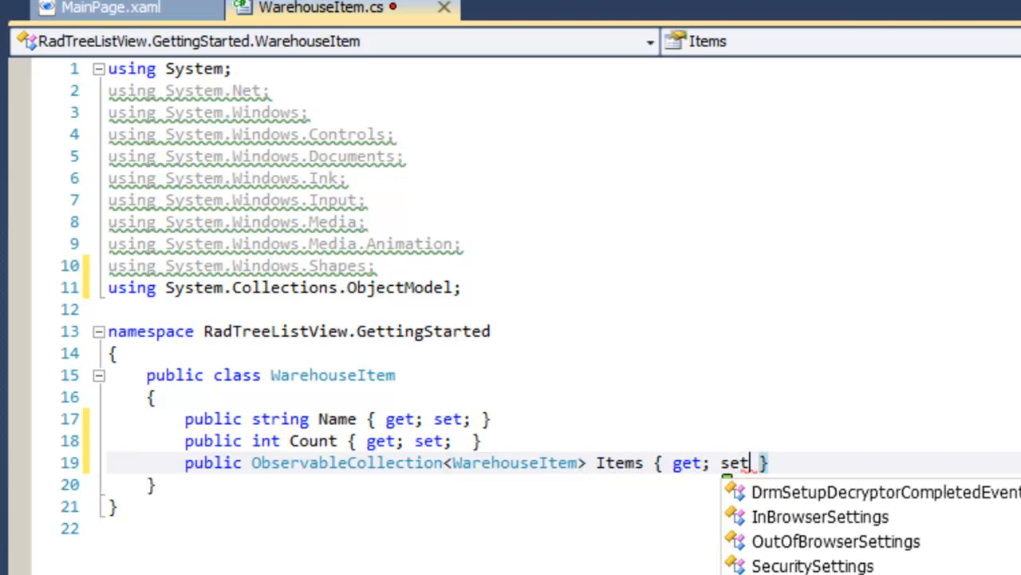
{"action": "type", "text": "public WarehouseItem (string name, i"}
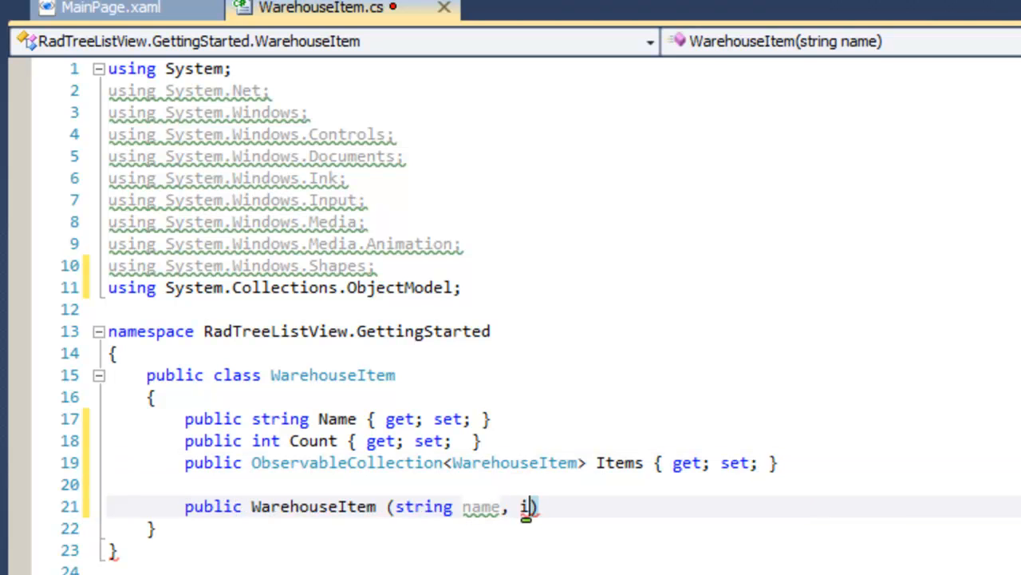
Write the WarehouseItem(string name, int count) constructor assigning Name, Count and a new Items collection
{"action": "type", "text": "nt count)"}
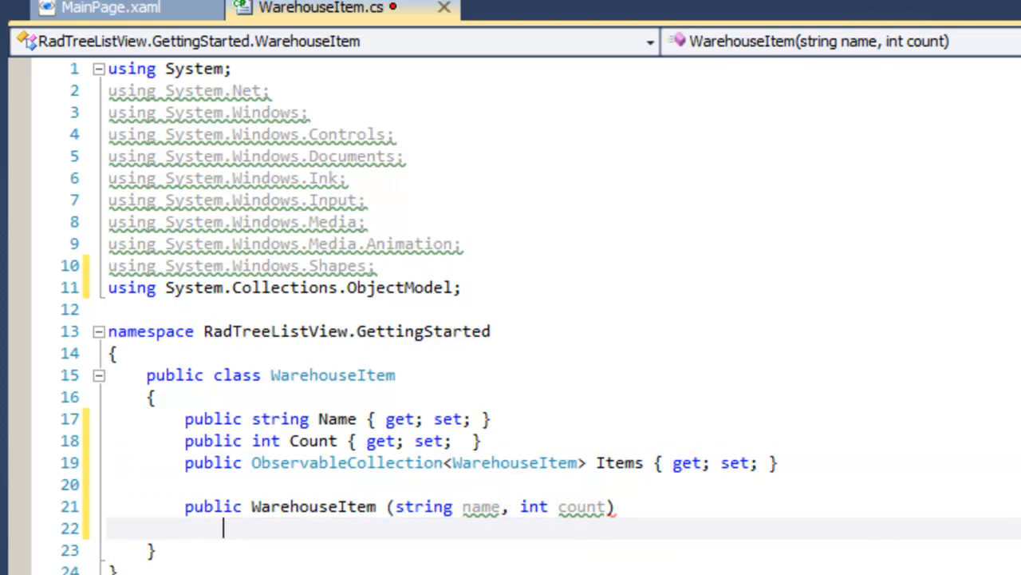
{"action": "type", "text": "{"}
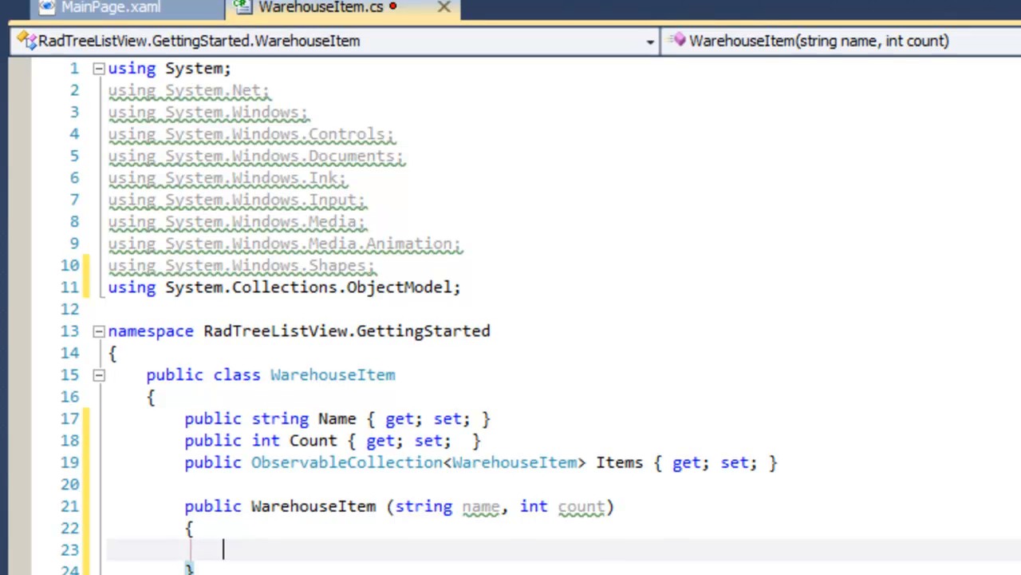
{"action": "type", "text": "Name"}
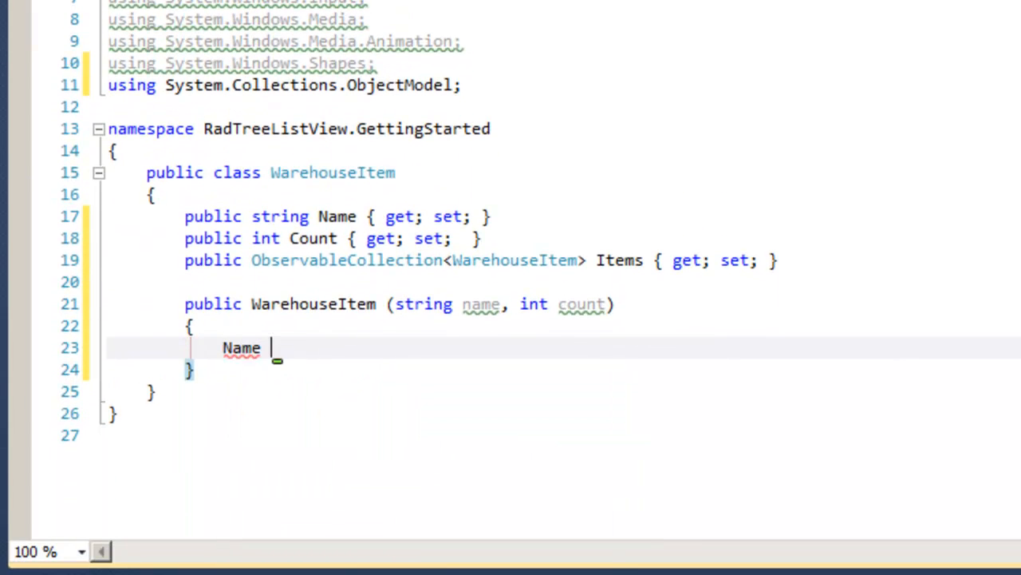
{"action": "type", "text": "= name;"}
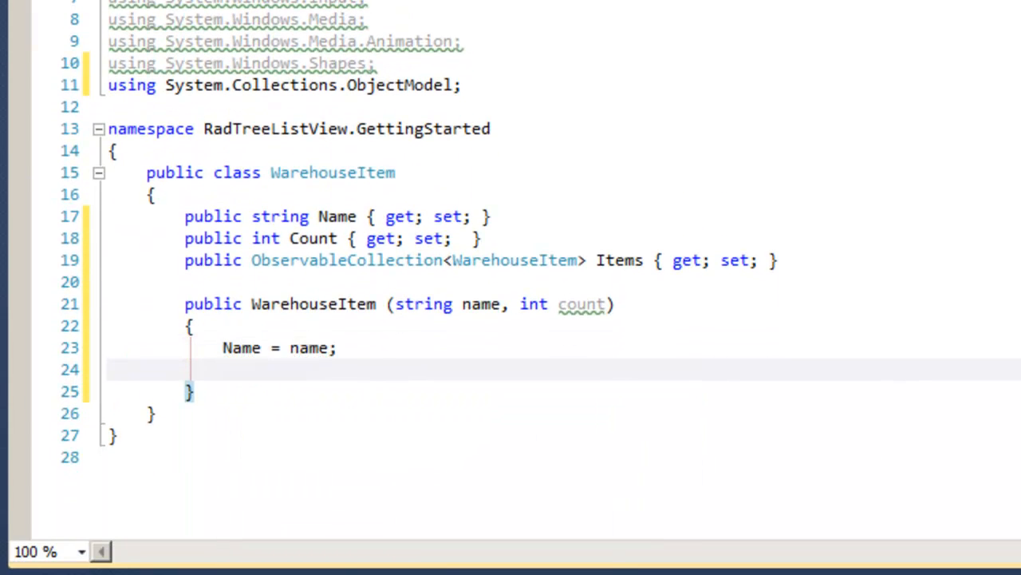
{"action": "type", "text": "Count = count;"}
{"action": "type", "text": "Items = new ObservableCollection<WarehouseItem>();"}
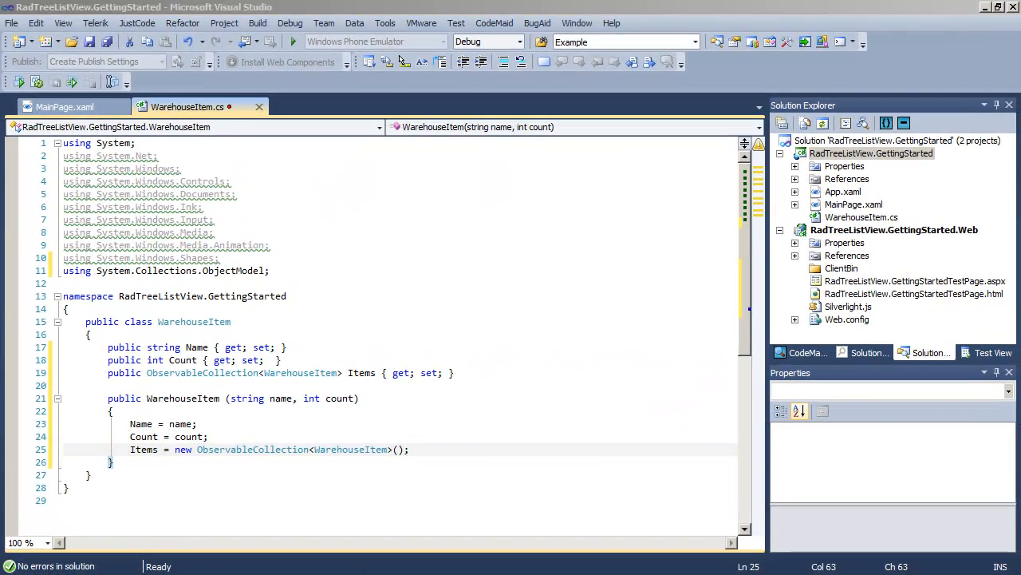
{"action": "right_click", "coordinate": [872, 153]}
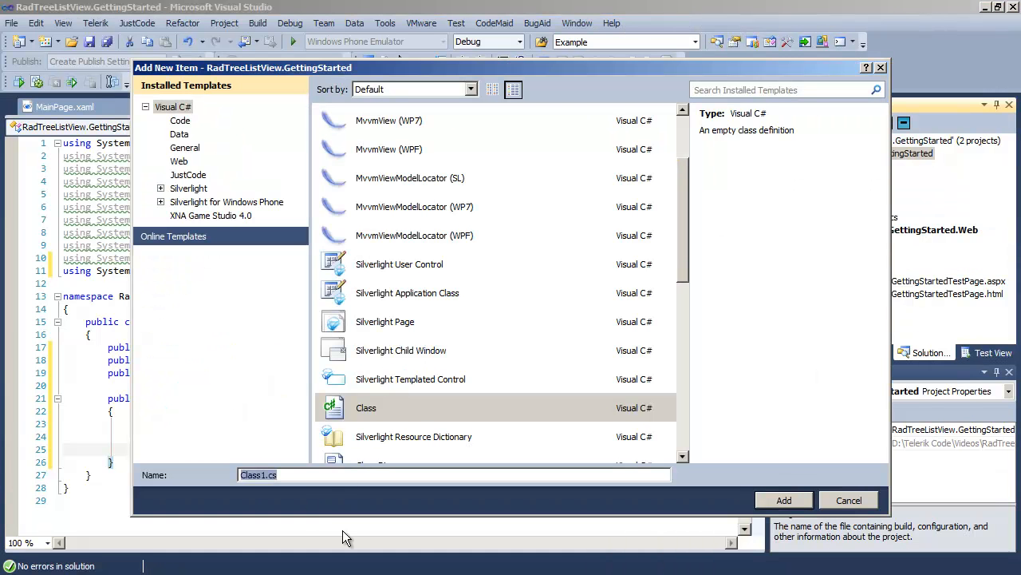
Add the WarehouseService class with GetWarehouseData sample items and bring up MainPage.xaml.cs
{"action": "left_click", "coordinate": [784, 499]}
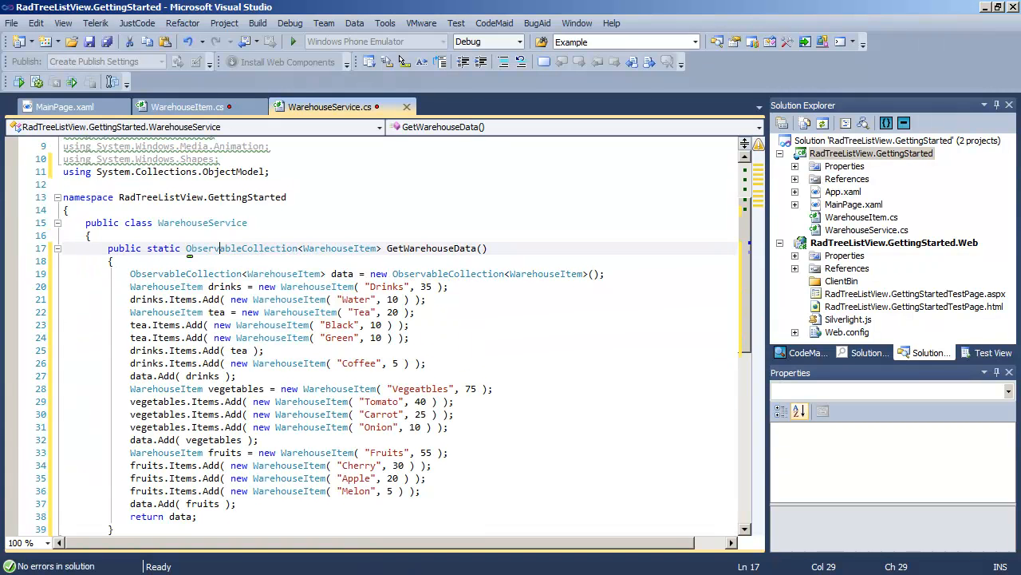
{"action": "double_click", "coordinate": [241, 249]}
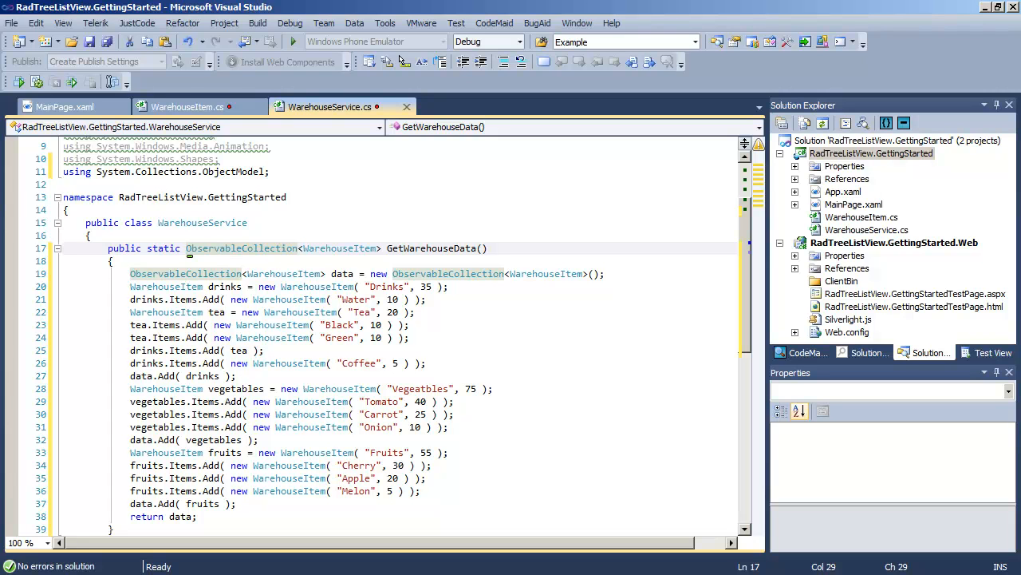
{"action": "mouse_move", "coordinate": [431, 313]}
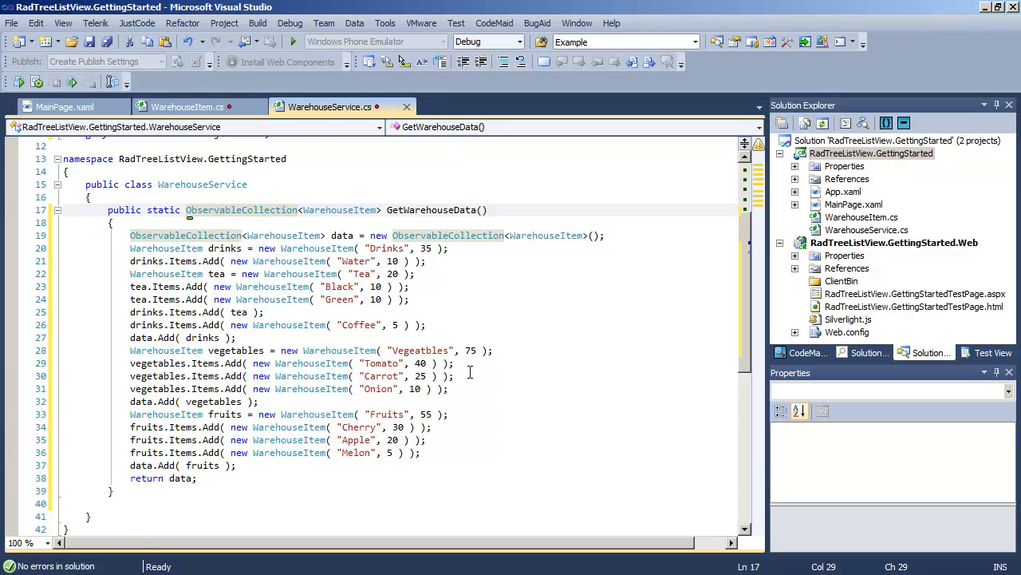
{"action": "mouse_move", "coordinate": [520, 380]}
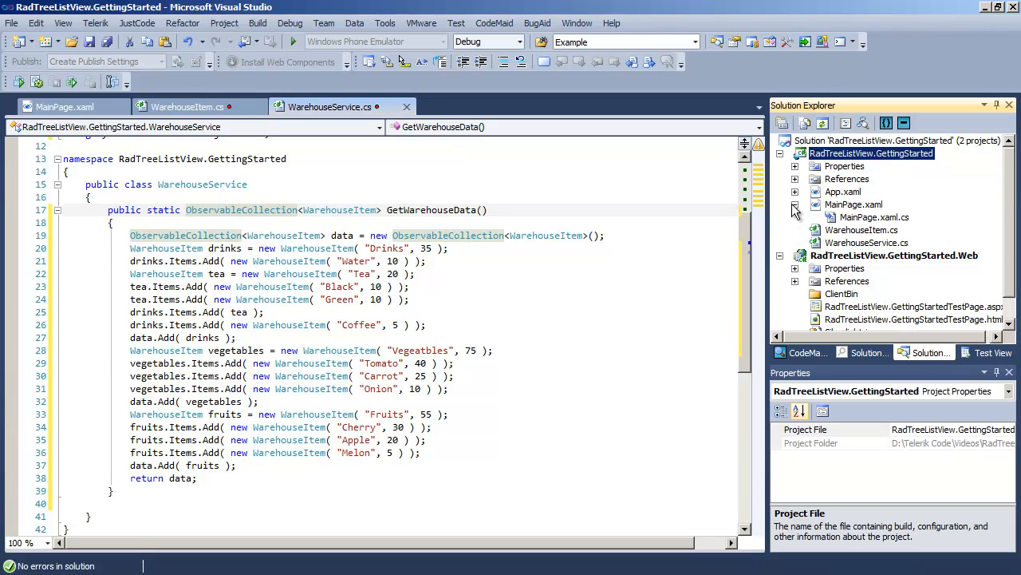
{"action": "double_click", "coordinate": [875, 217]}
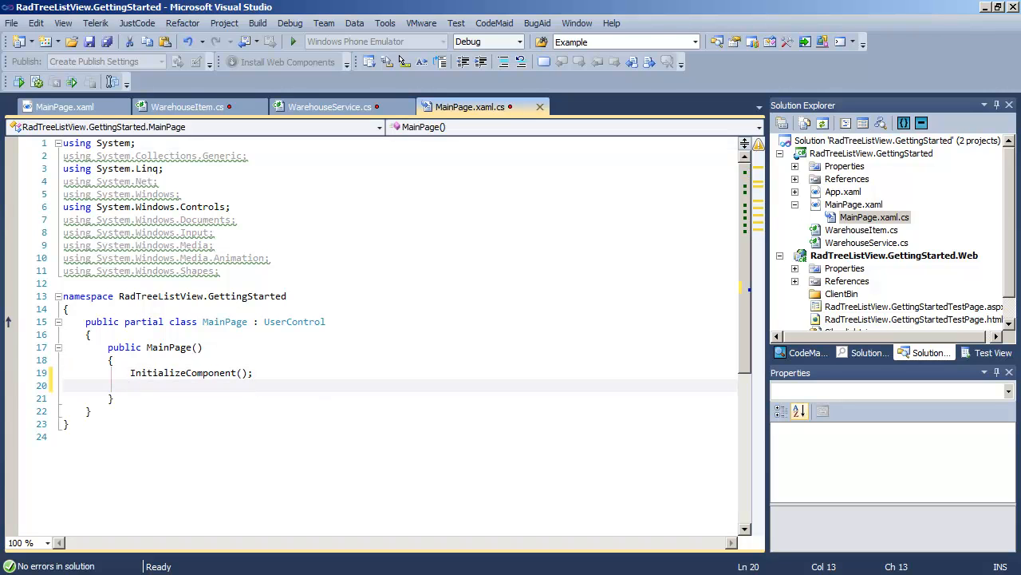
Set xTreeListView.ItemsSource to WarehouseService.GetWarehouseData() in the MainPage constructor
{"action": "type", "text": "xTreeListView"}
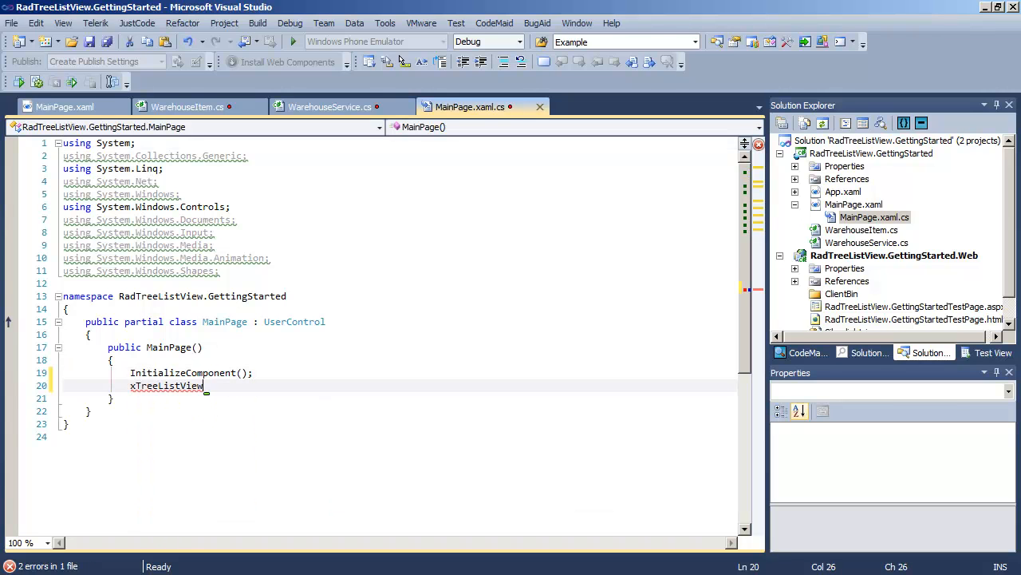
{"action": "type", "text": ".ItemsSource ="}
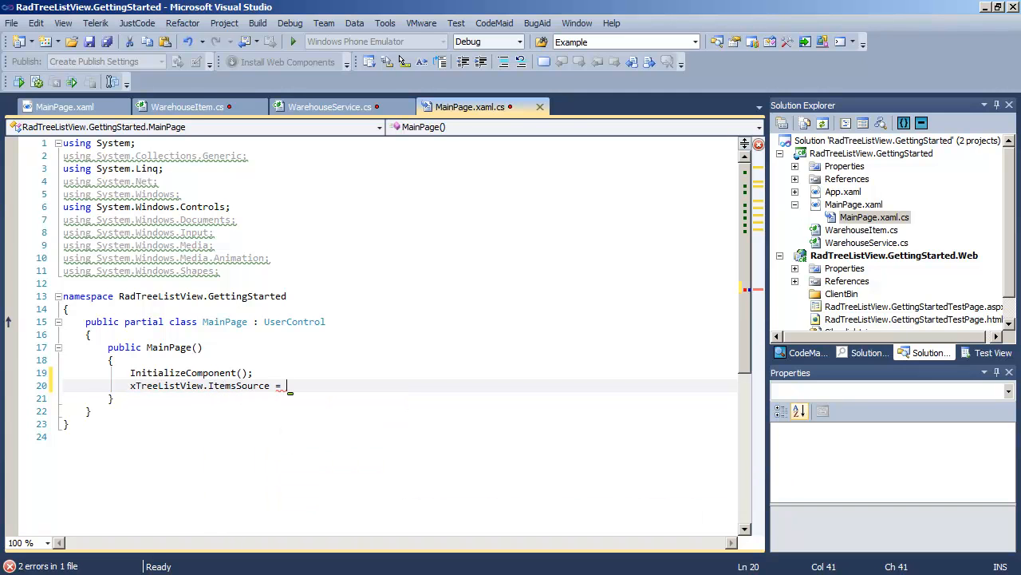
{"action": "type", "text": "Ware"}
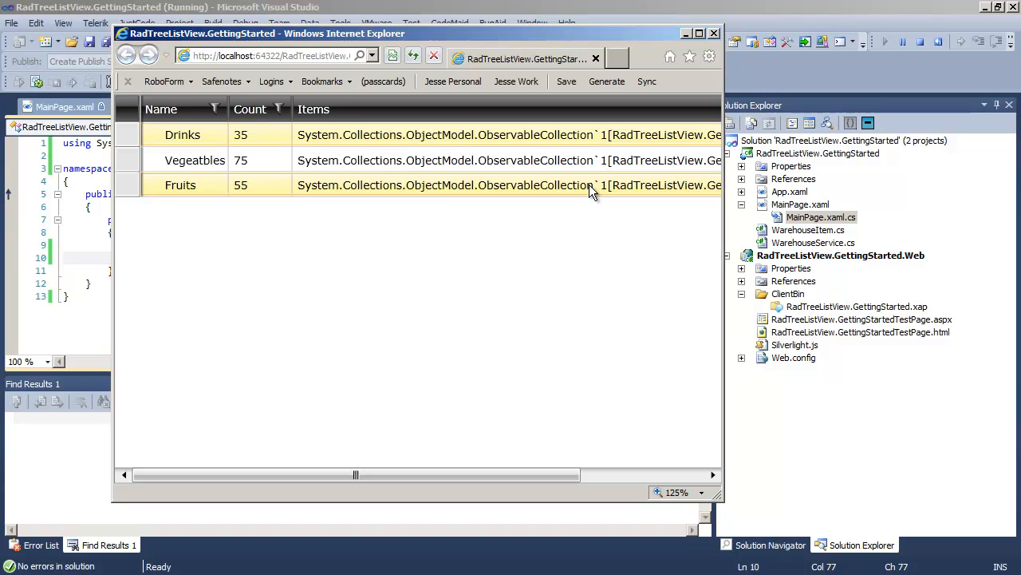
{"action": "mouse_move", "coordinate": [625, 193]}
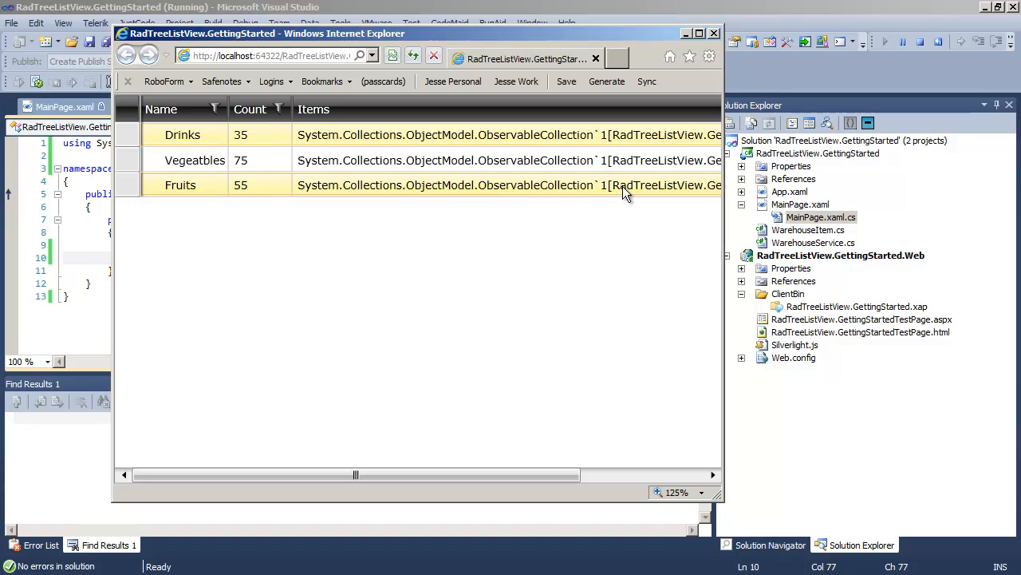
{"action": "mouse_move", "coordinate": [226, 195]}
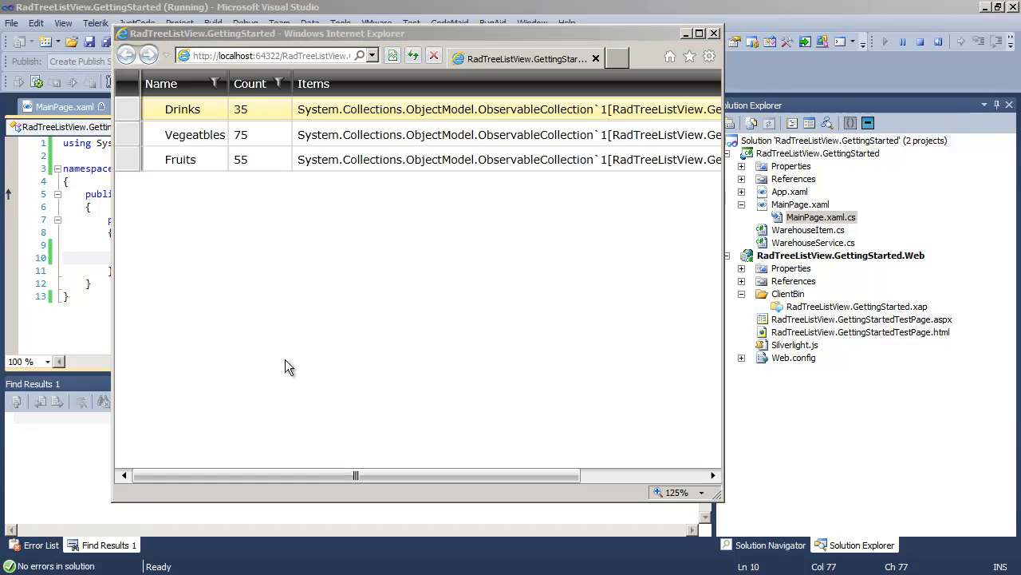
Inspect the running tree list showing Drinks 35, Vegetables 75 and Fruits 55 in the browser
{"action": "left_click", "coordinate": [178, 159]}
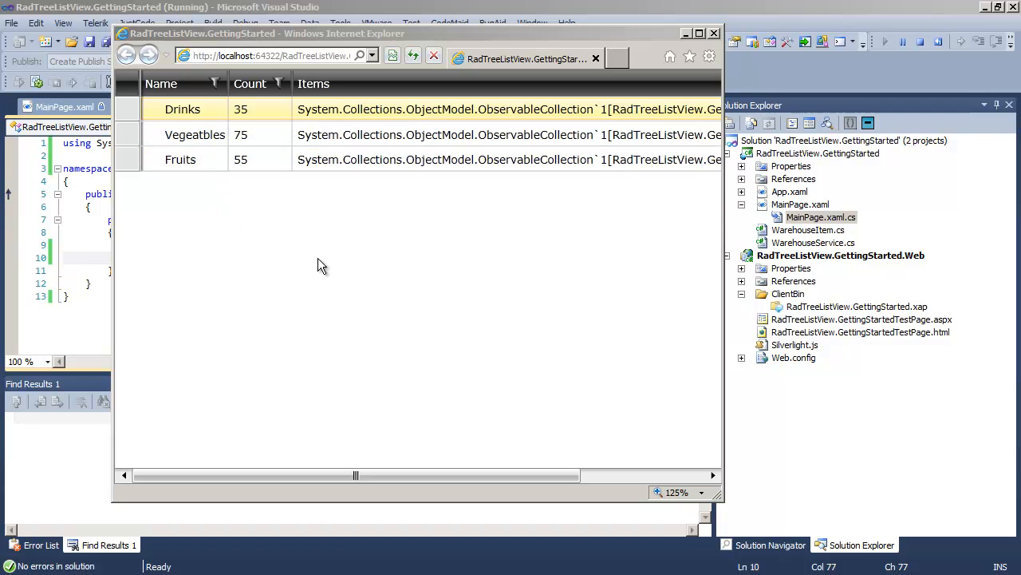
{"action": "mouse_move", "coordinate": [757, 188]}
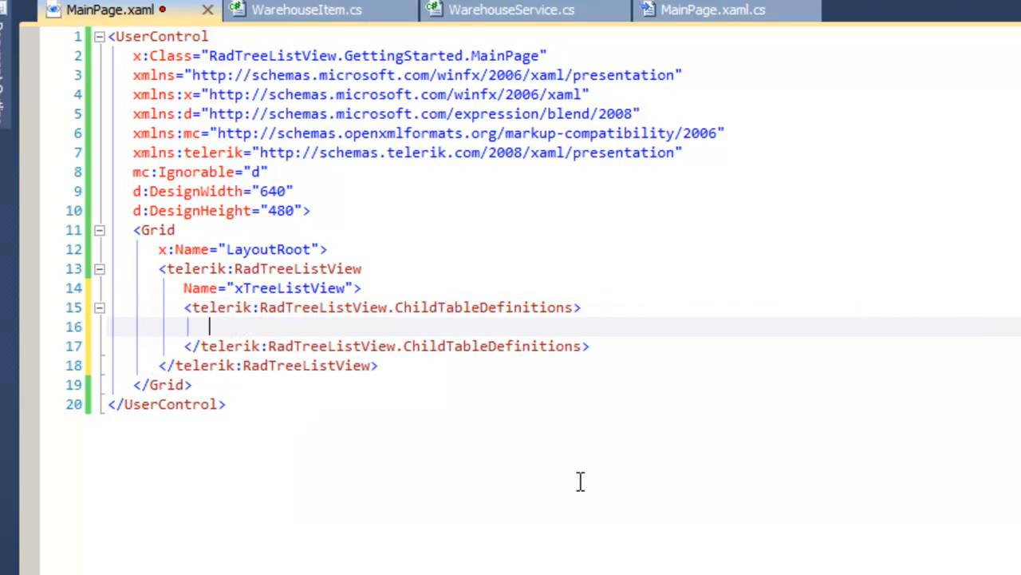
Add a TreeListViewTableDefinition child table with ItemsSource="{Binding Items}" to xTreeListView
{"action": "type", "text": "<telerik:TreeListViewTableDefinition"}
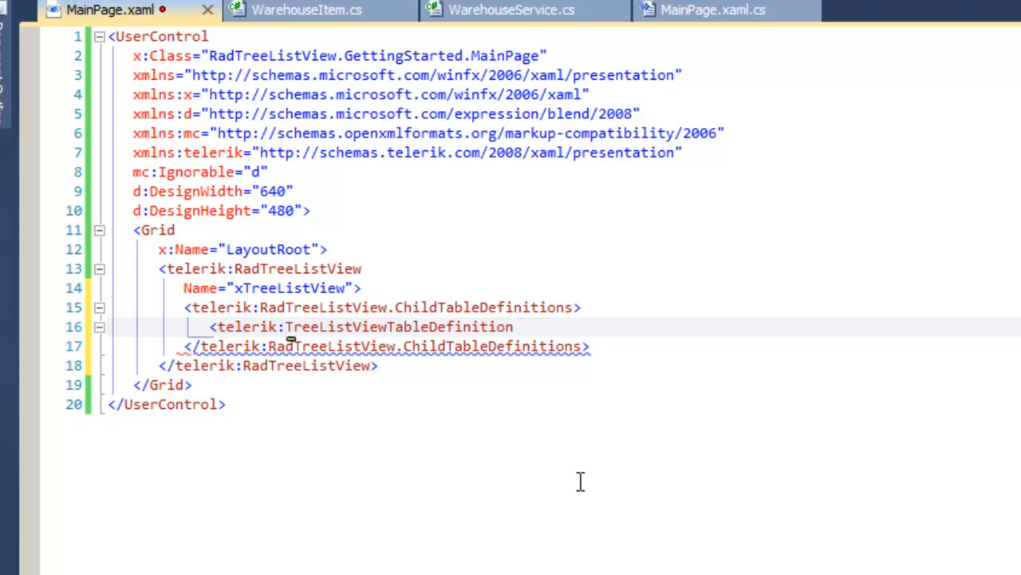
{"action": "type", "text": "ItemsSource=\"\""}
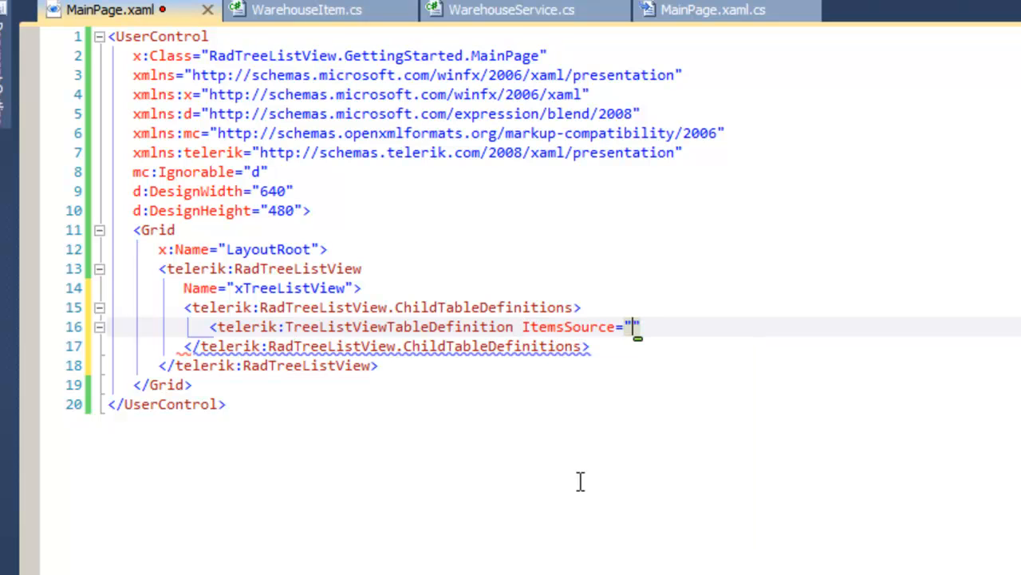
{"action": "type", "text": "{Binding Ite"}
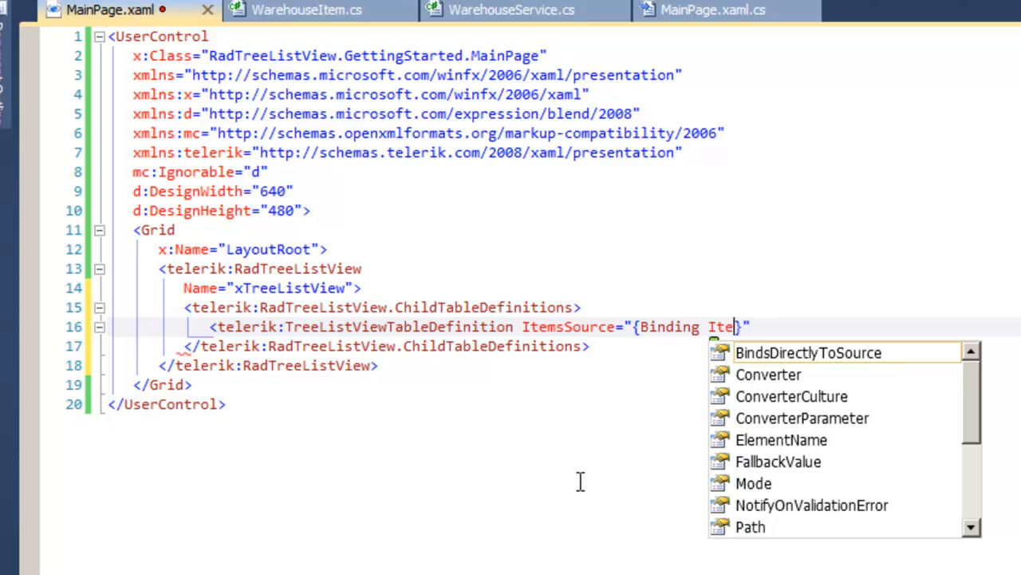
{"action": "type", "text": "ms"}
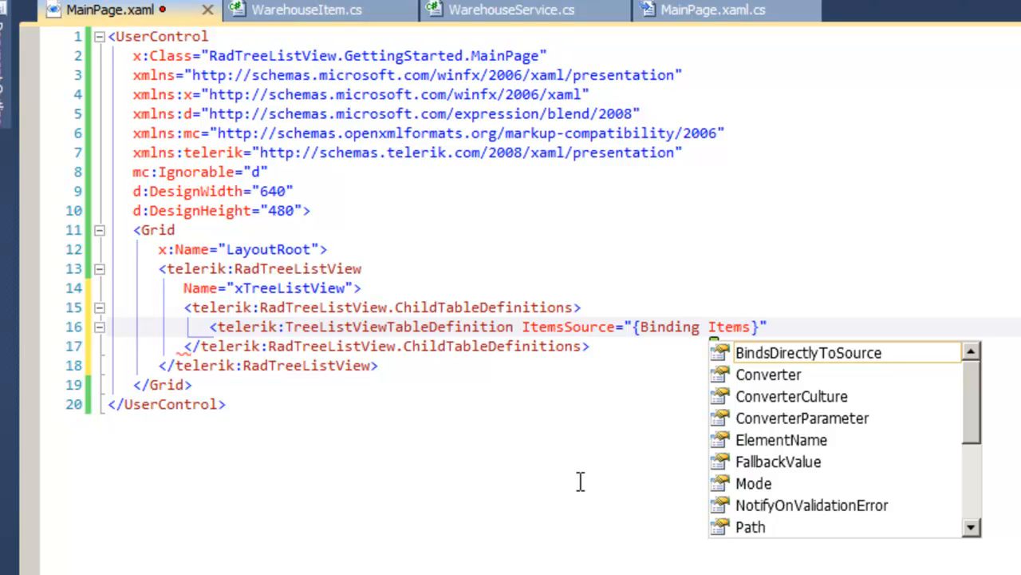
{"action": "type", "text": "Au>"}
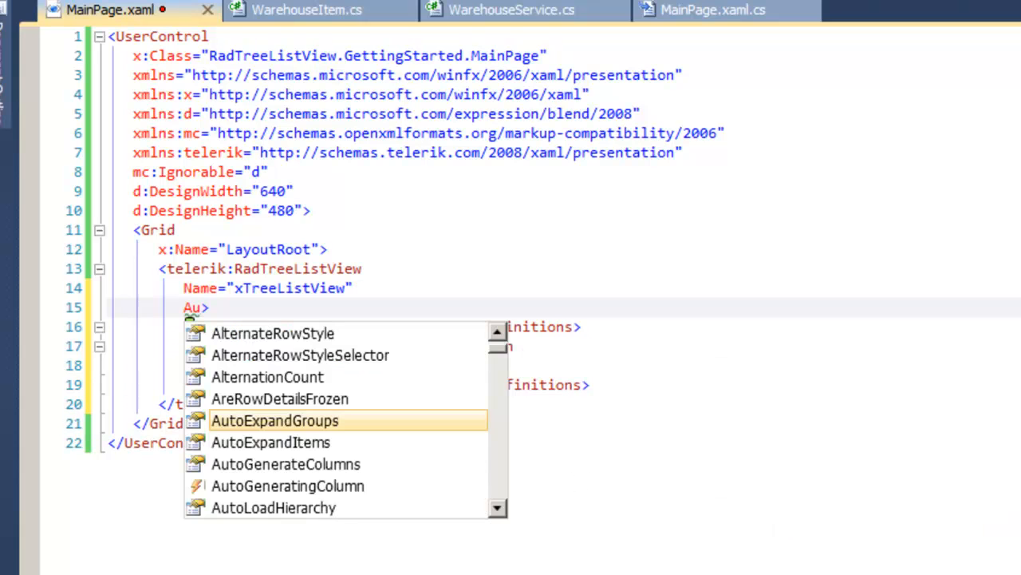
Set AutoGenerateColumns="False" on the RadTreeListView and start an empty Columns element
{"action": "type", "text": "tog"}
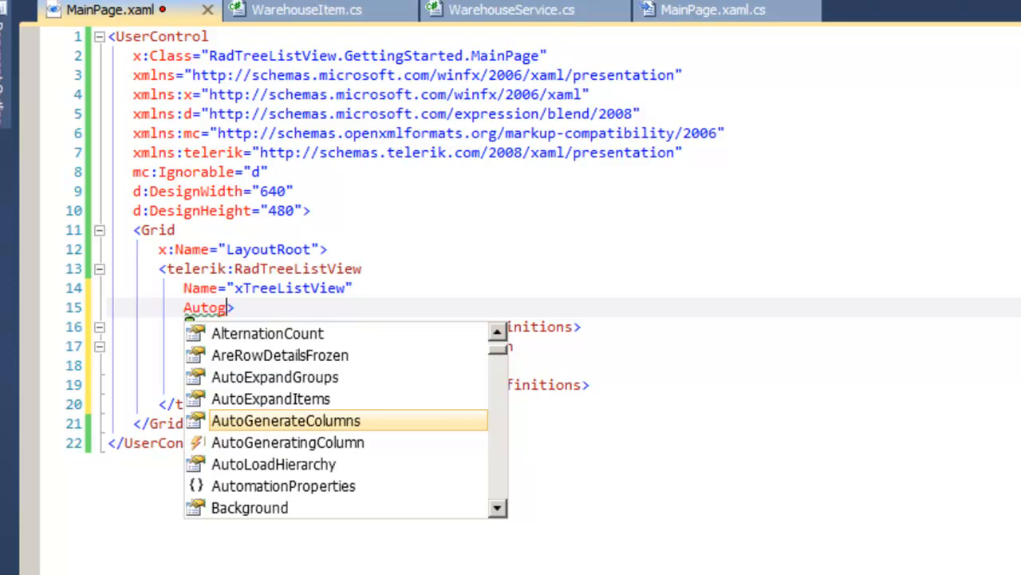
{"action": "type", "text": "=\"False\">"}
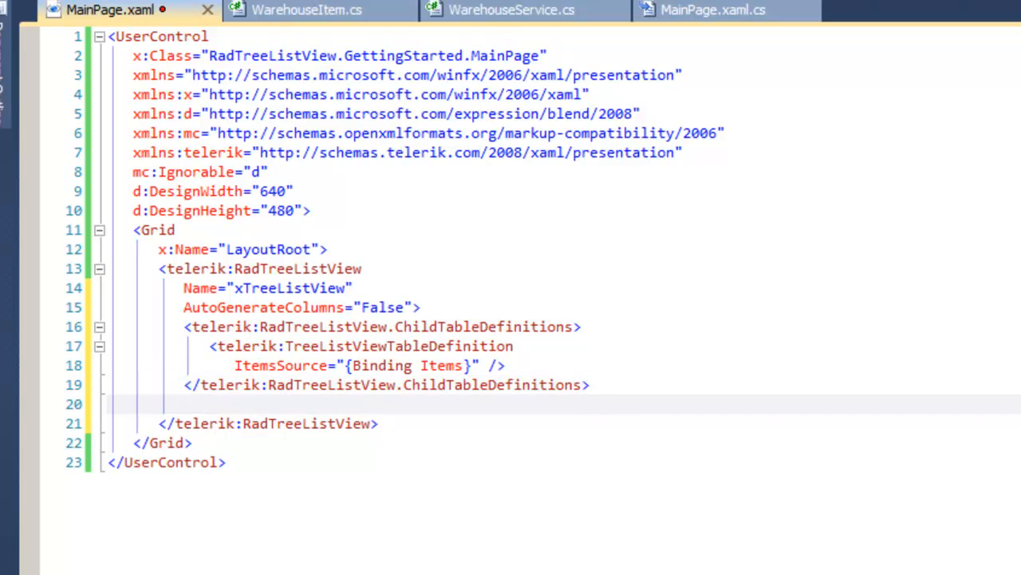
{"action": "type", "text": "<telerik:RadTreeListView.Columns>"}
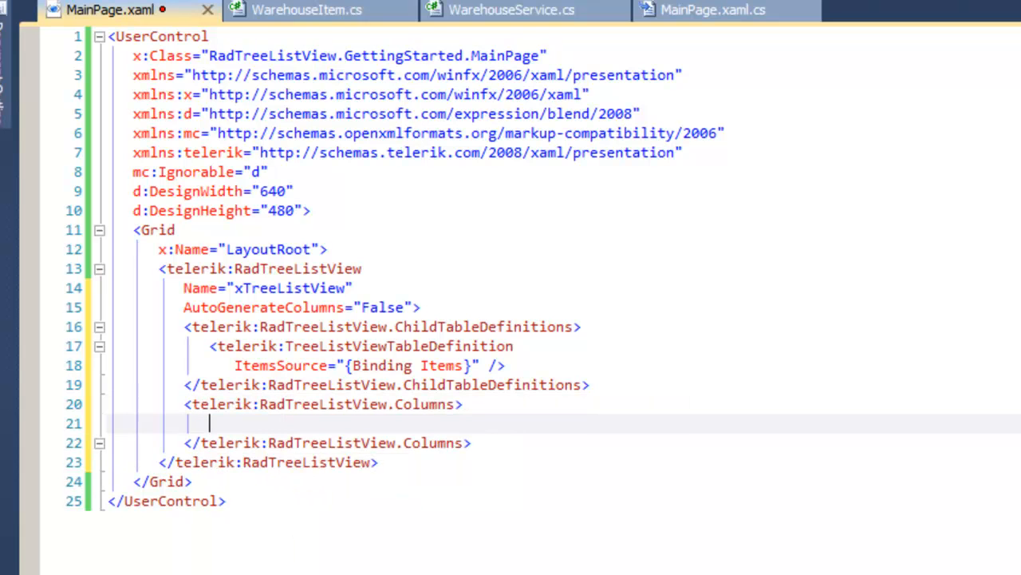
Add a GridViewDataColumn with DataMemberBinding "{Binding Name}" and Header "Name"
{"action": "type", "text": "<te"}
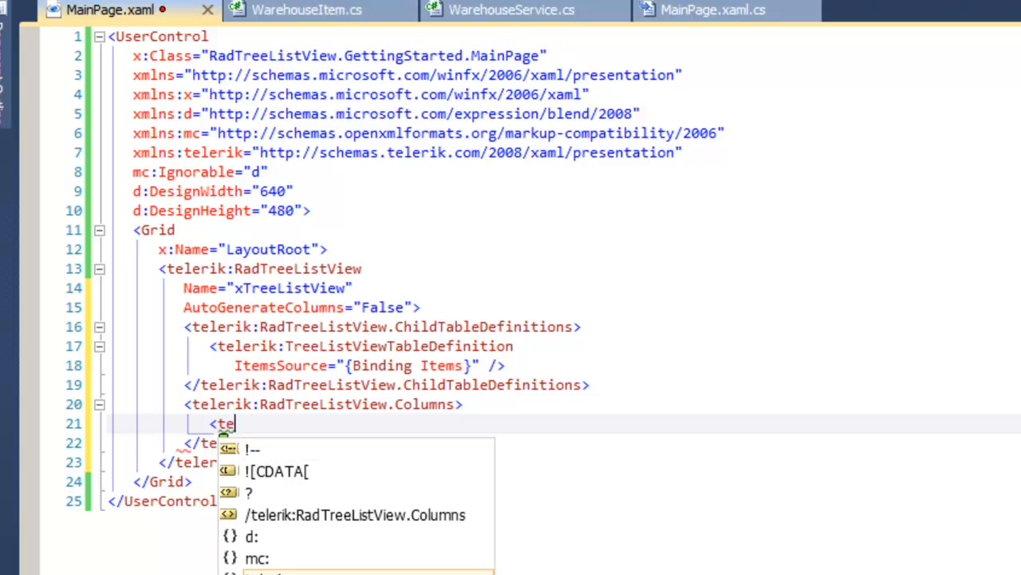
{"action": "type", "text": "lerik:"}
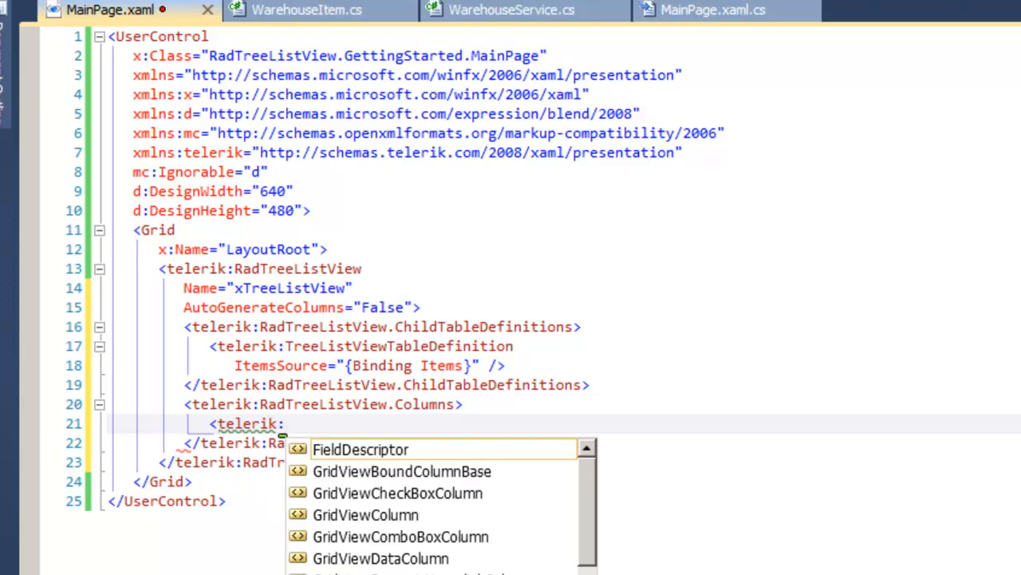
{"action": "type", "text": "GridViewDataColumn"}
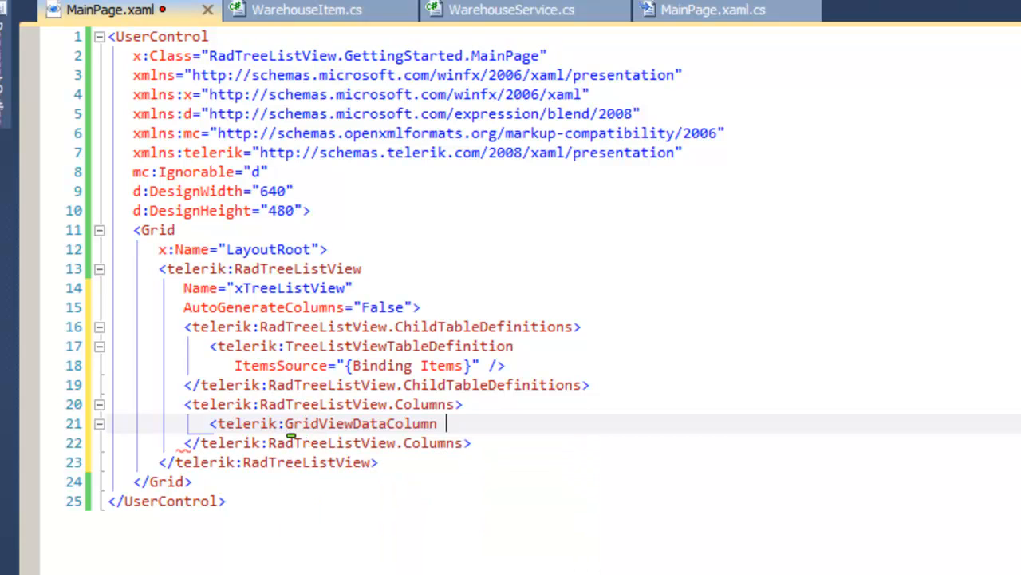
{"action": "type", "text": "DataMemberBinding=\""}
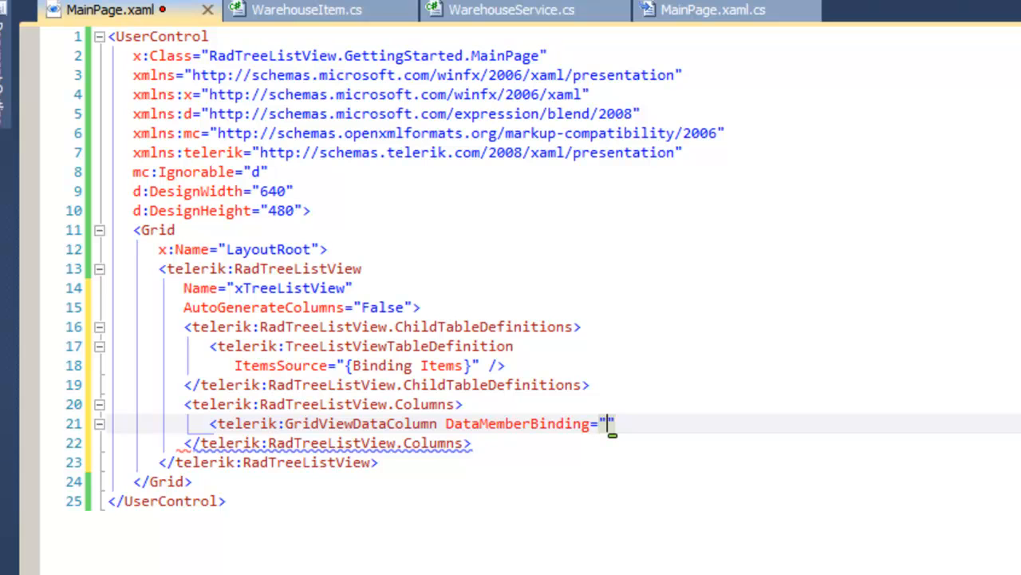
{"action": "type", "text": "{Binding Name"}
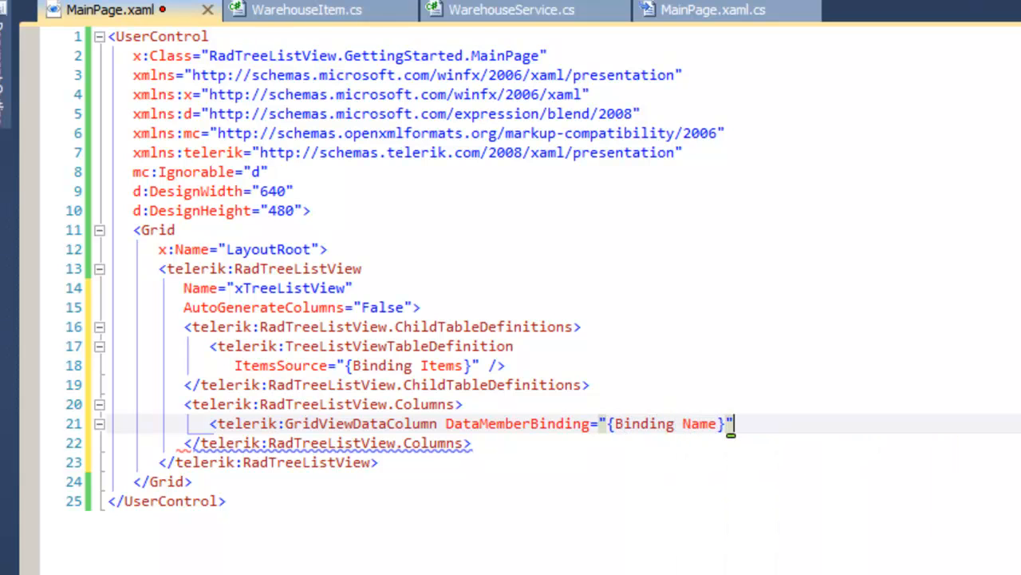
{"action": "type", "text": "Header=\"N"}
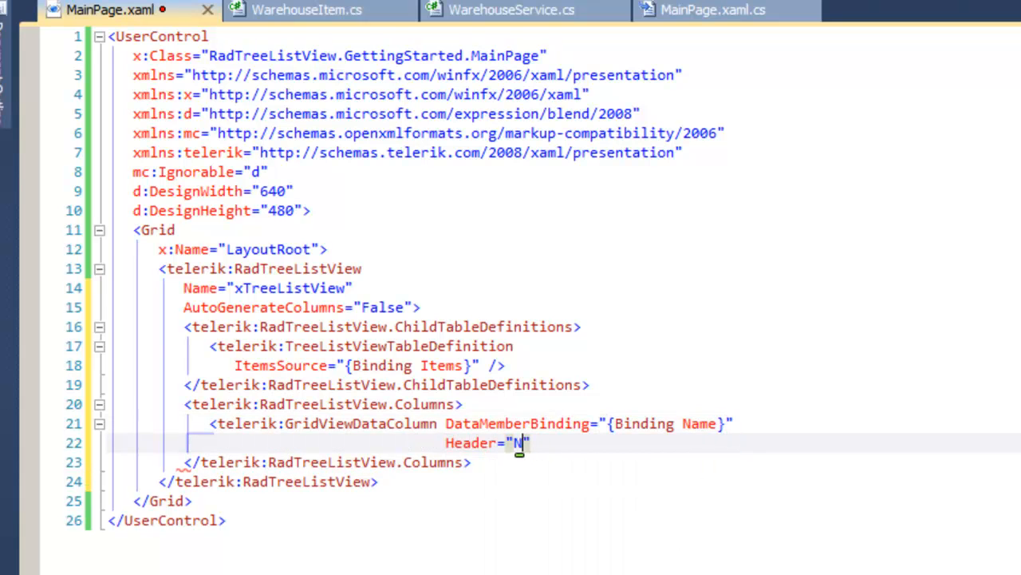
{"action": "type", "text": "ame"}
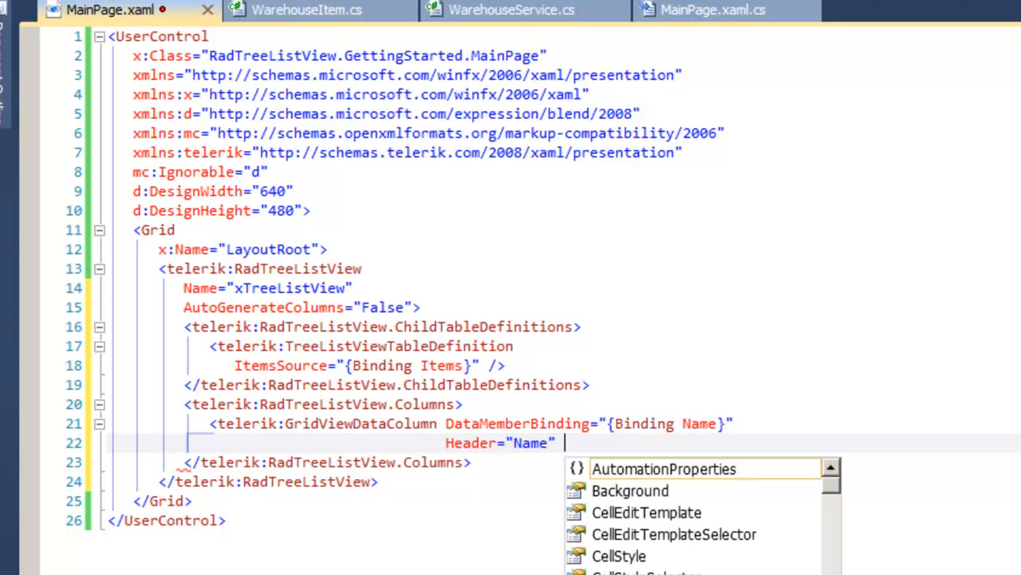
{"action": "type", "text": "/>"}
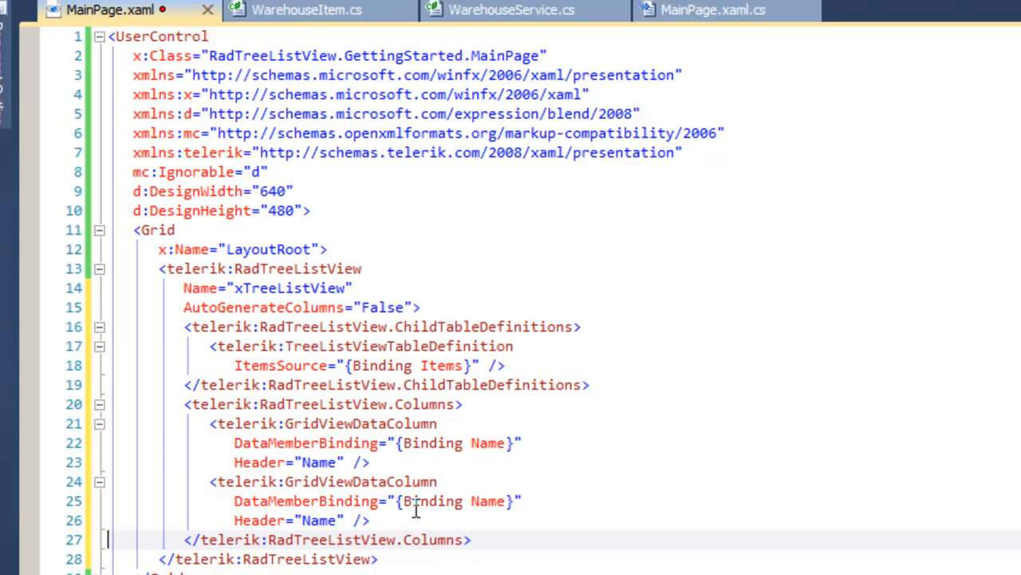
Change the pasted second column's binding from Name to Count
{"action": "double_click", "coordinate": [488, 501]}
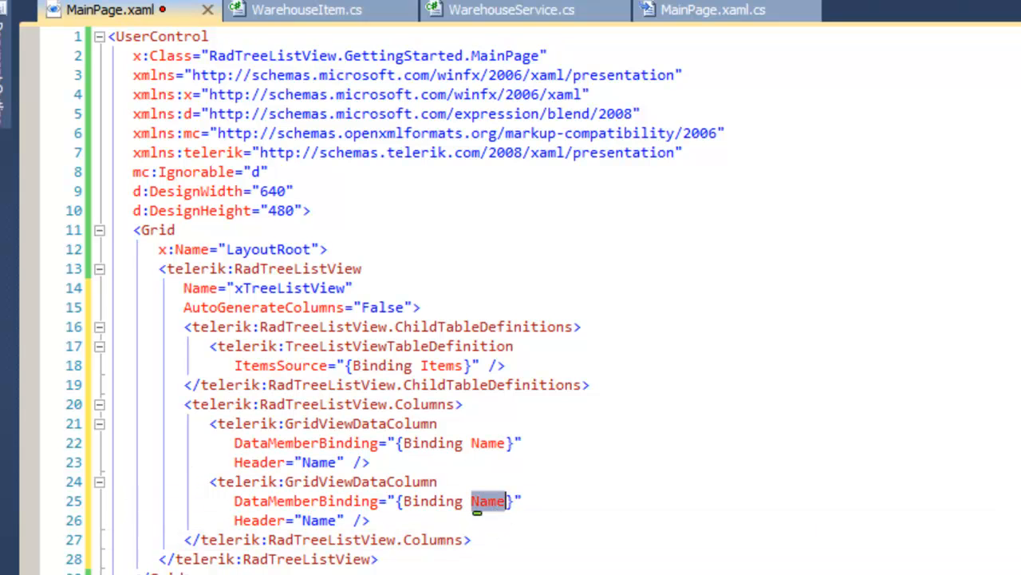
{"action": "type", "text": "Count"}
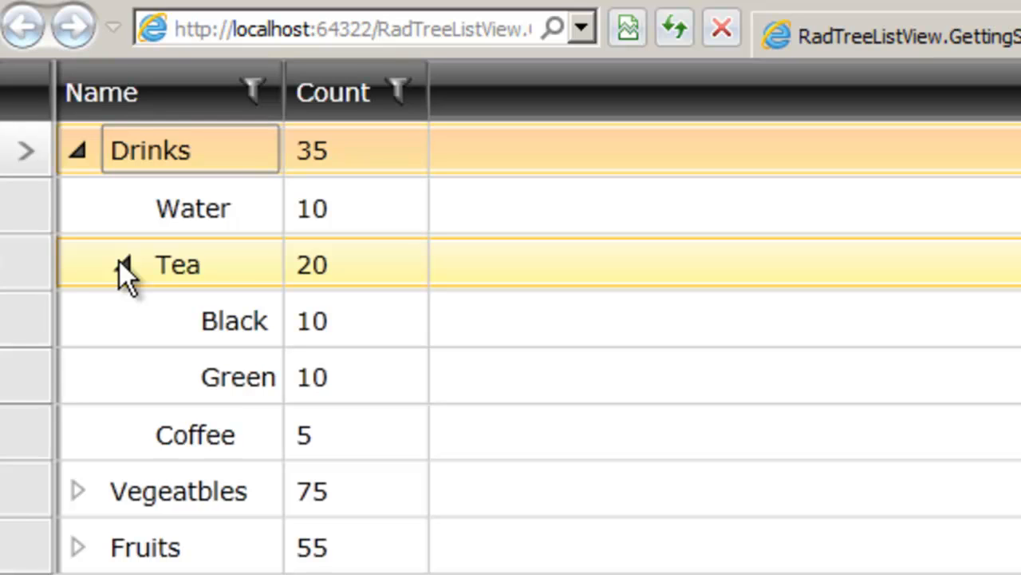
In the running app, collapse the Tea row and expand Vegeatbles to show Tomato, Carrot and Onion
{"action": "left_click", "coordinate": [124, 265]}
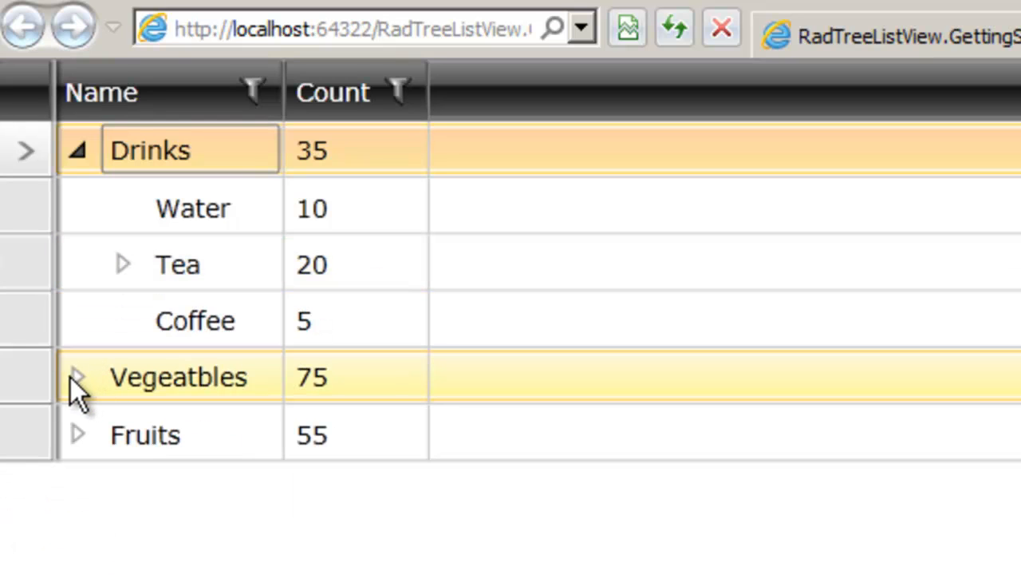
{"action": "left_click", "coordinate": [76, 376]}
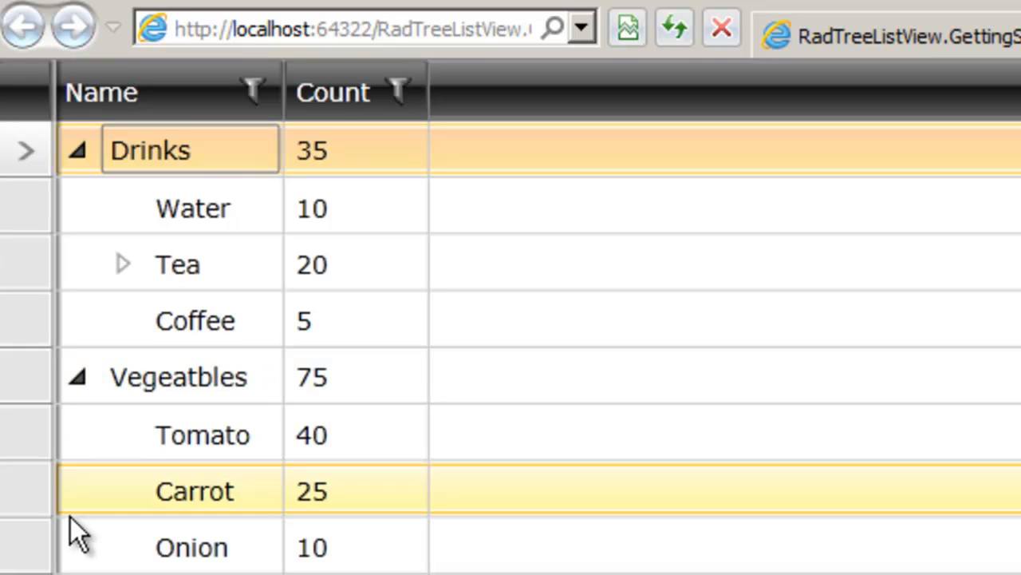